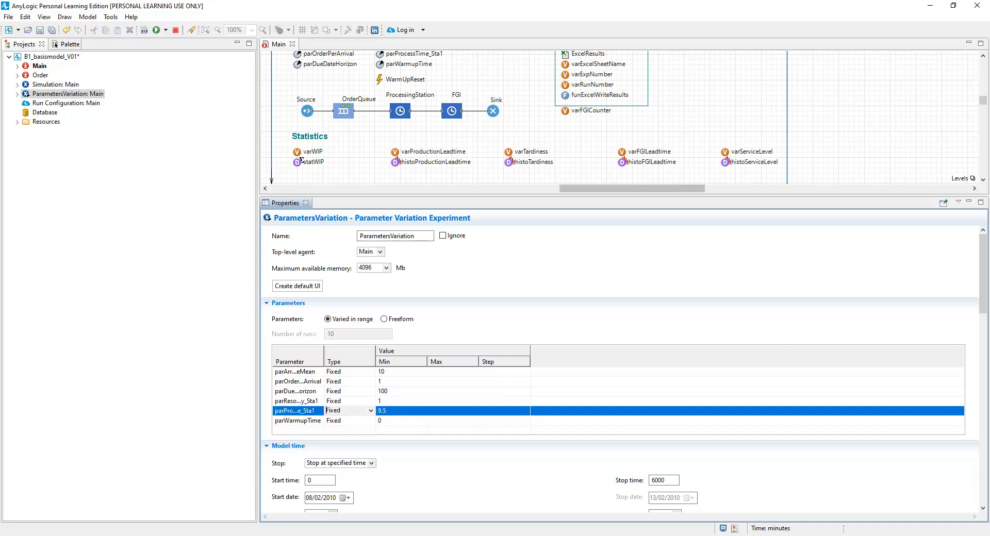
pyautogui.moveTo(502, 146)
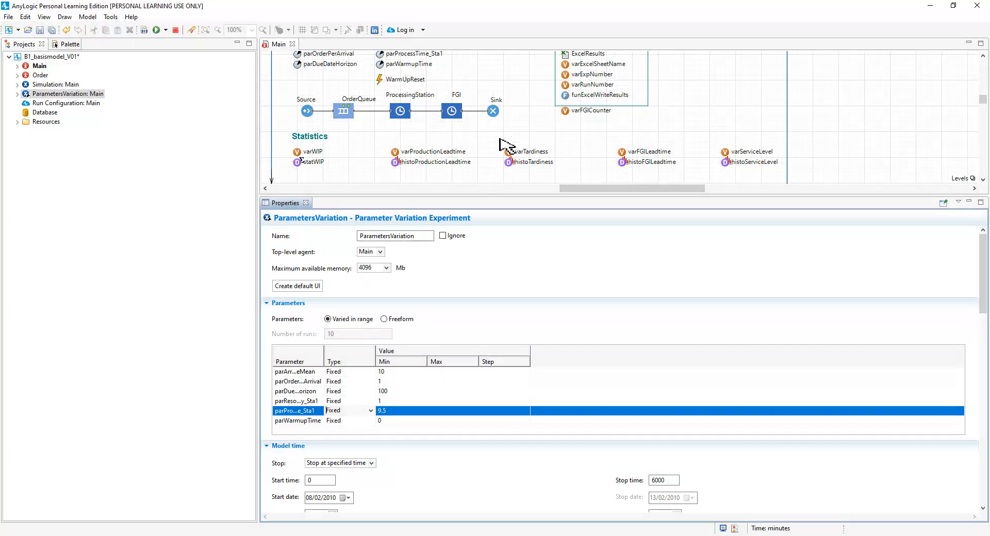
# Set parProcessTime_Sta1 to a Range with Min 5, Max 9.9, Step 0.1
pyautogui.scroll(3)
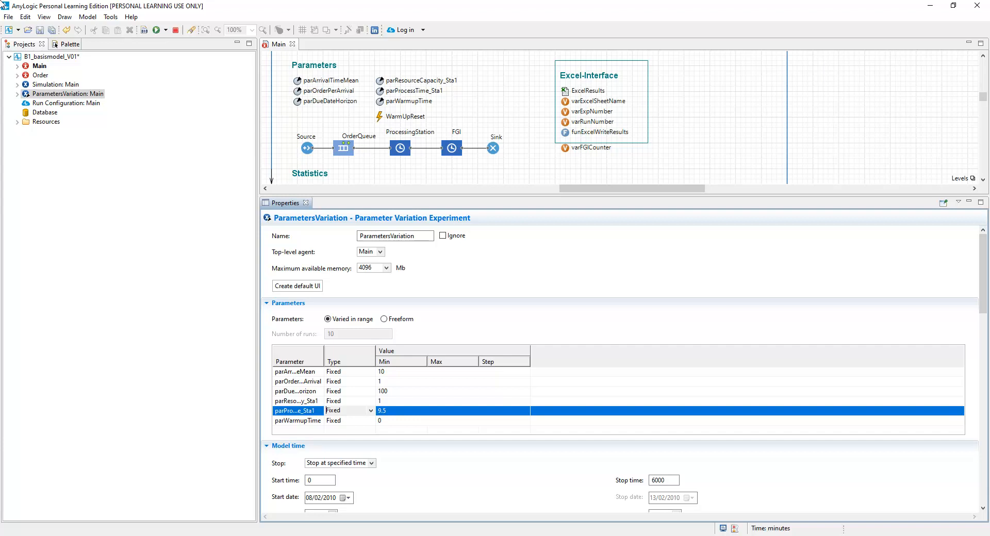
pyautogui.moveTo(297, 410)
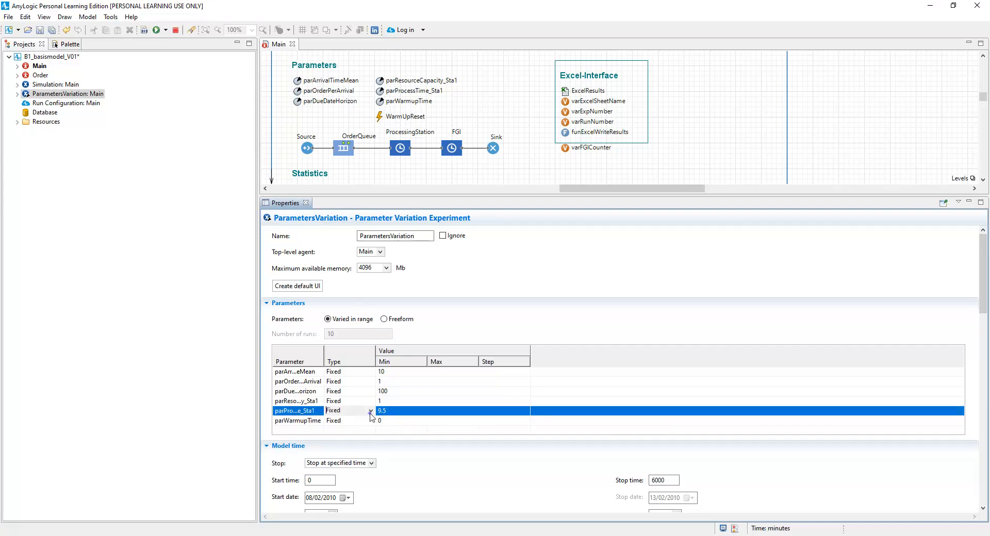
pyautogui.click(349, 410)
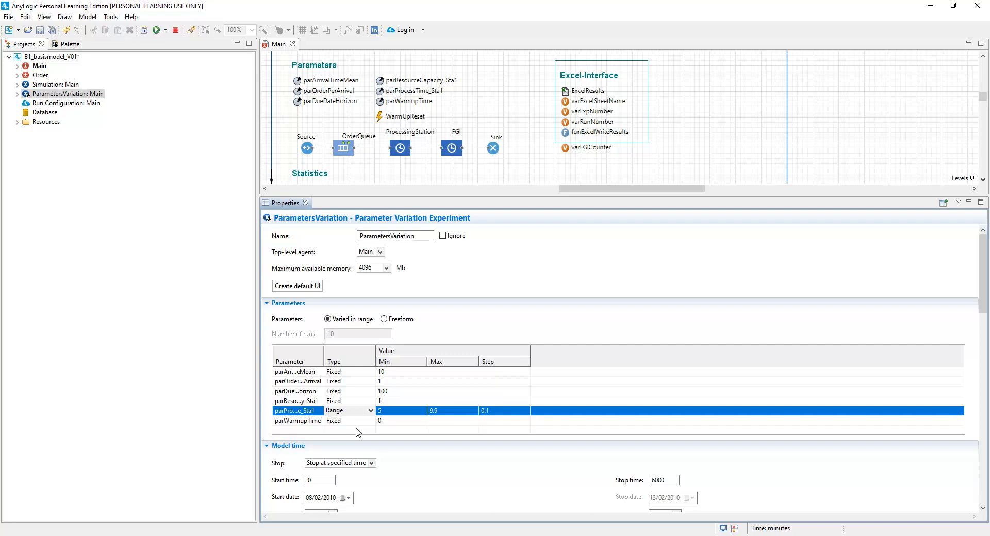
pyautogui.moveTo(486, 423)
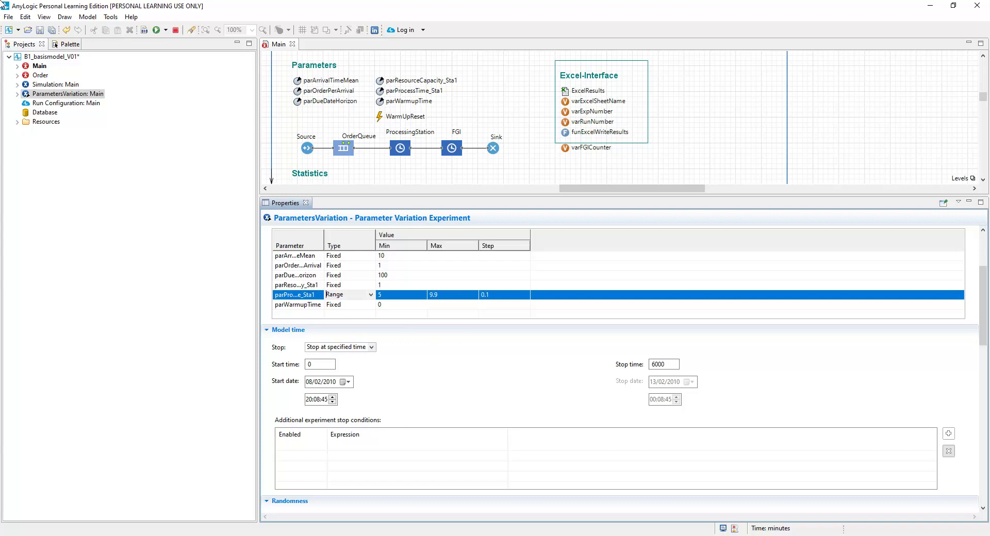
pyautogui.moveTo(217, 27)
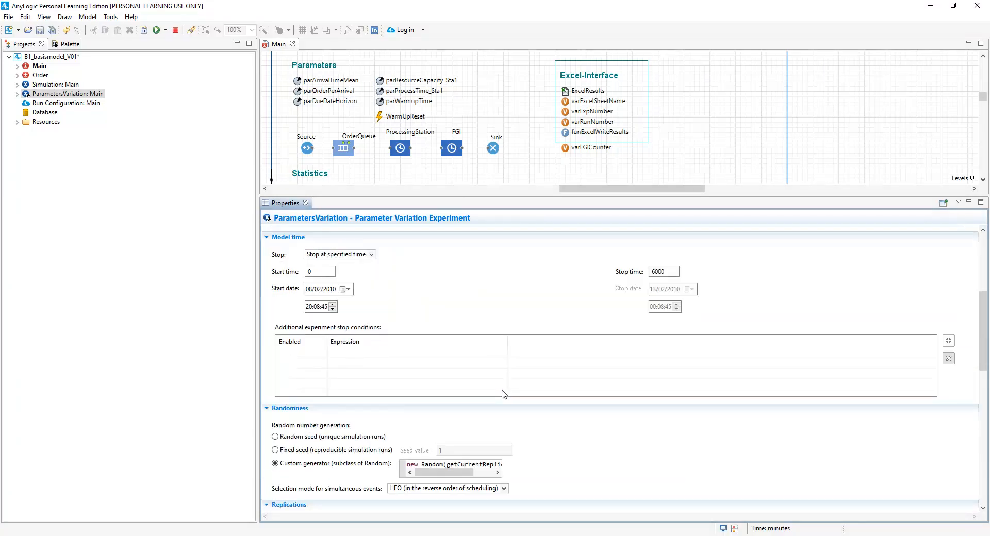
# Check 10 replications per iteration, then select the ExcelResults element on Main
pyautogui.scroll(-3)
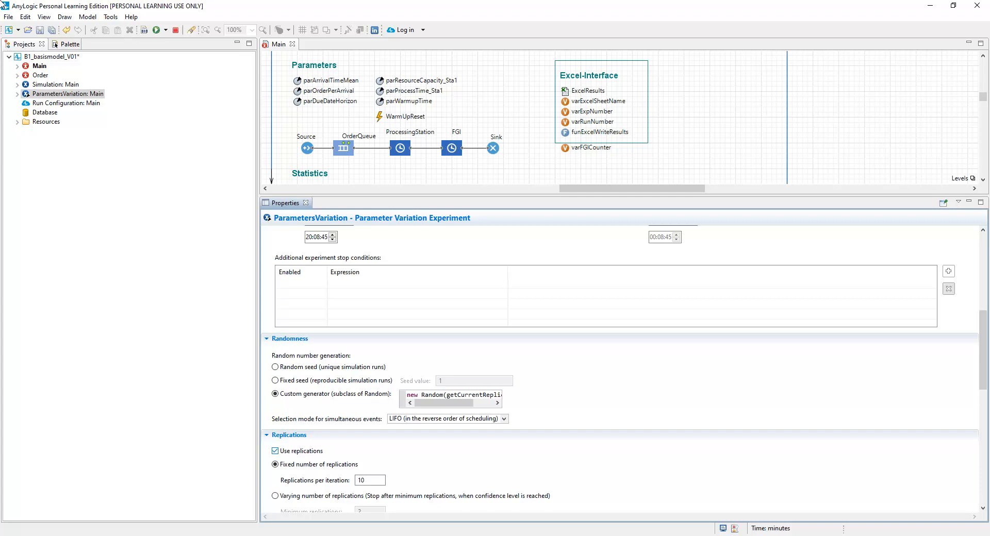
pyautogui.moveTo(275, 450)
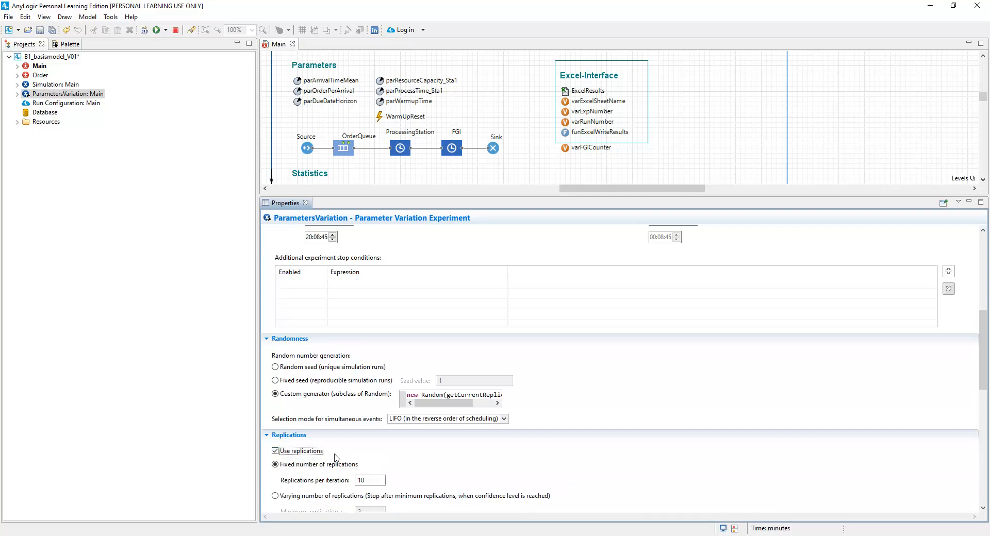
pyautogui.scroll(-3)
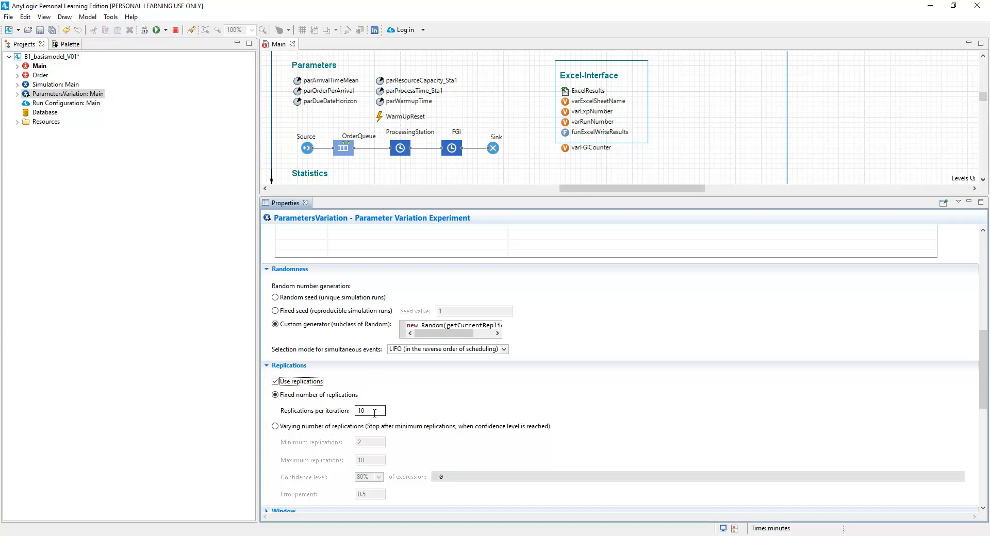
pyautogui.scroll(-3)
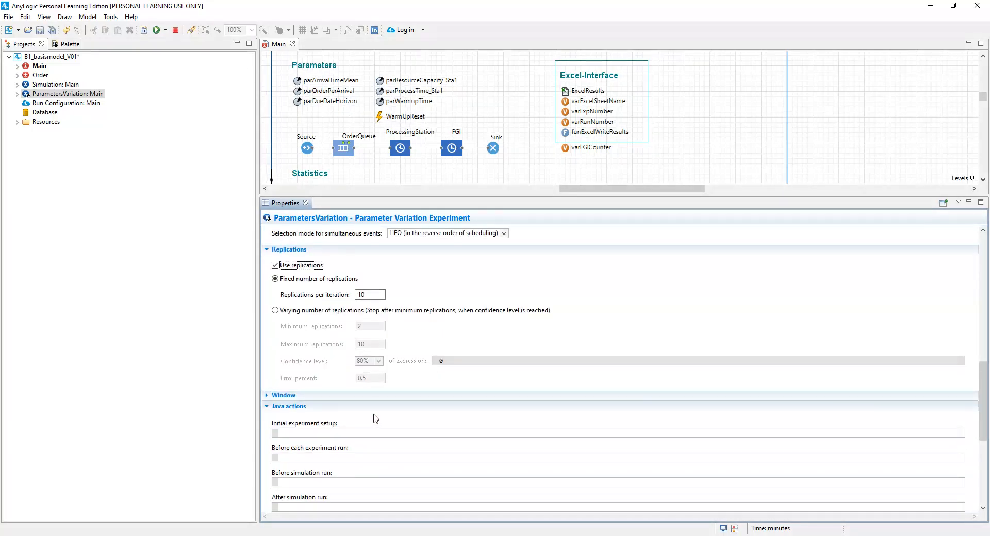
pyautogui.scroll(-3)
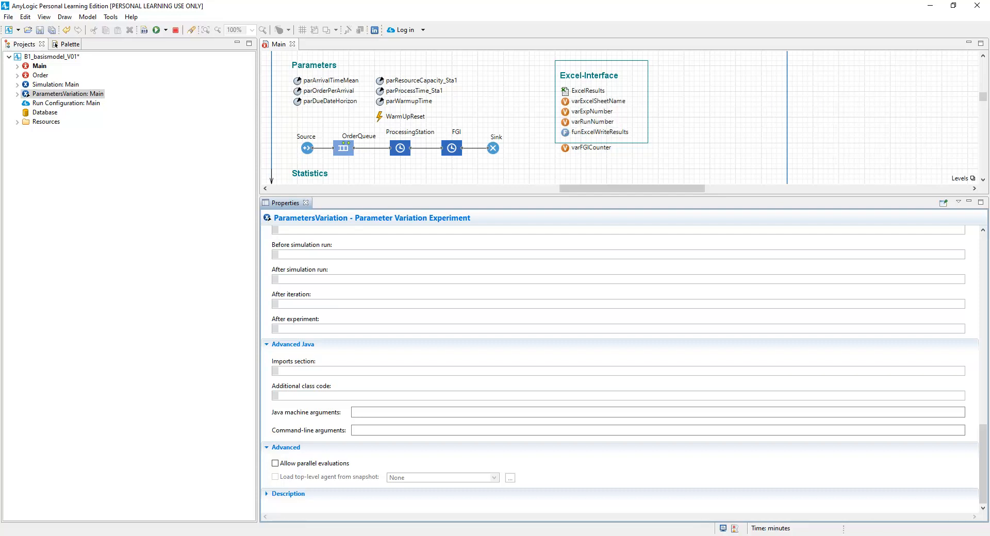
pyautogui.click(566, 90)
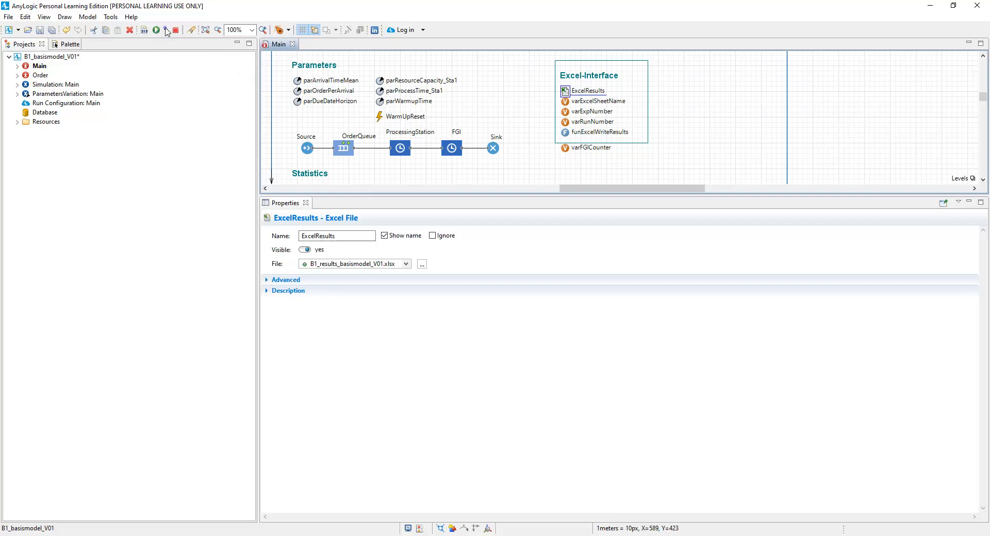
# Run B1_basismodel_V01 / ParametersVariation, stop it when finished, and close its window
pyautogui.click(163, 30)
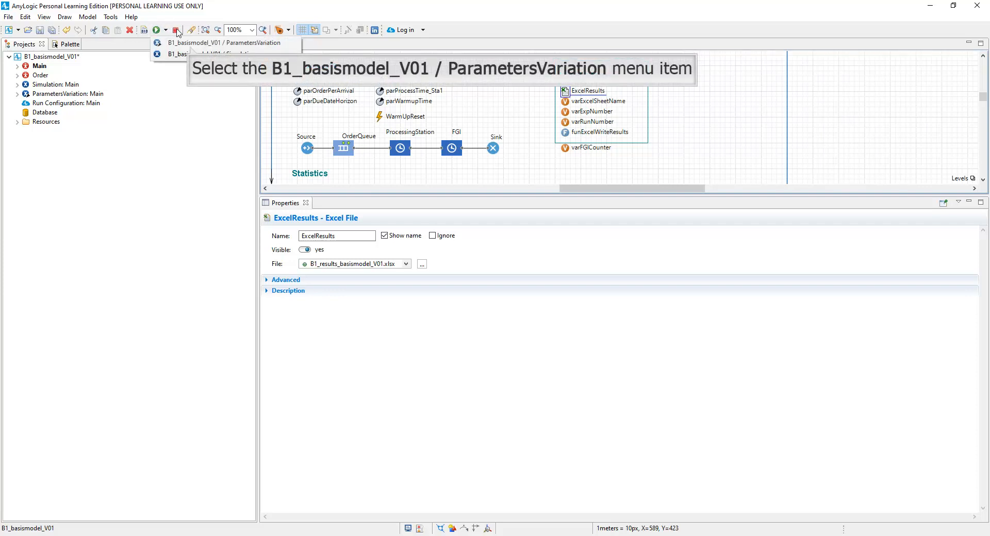
pyautogui.click(224, 42)
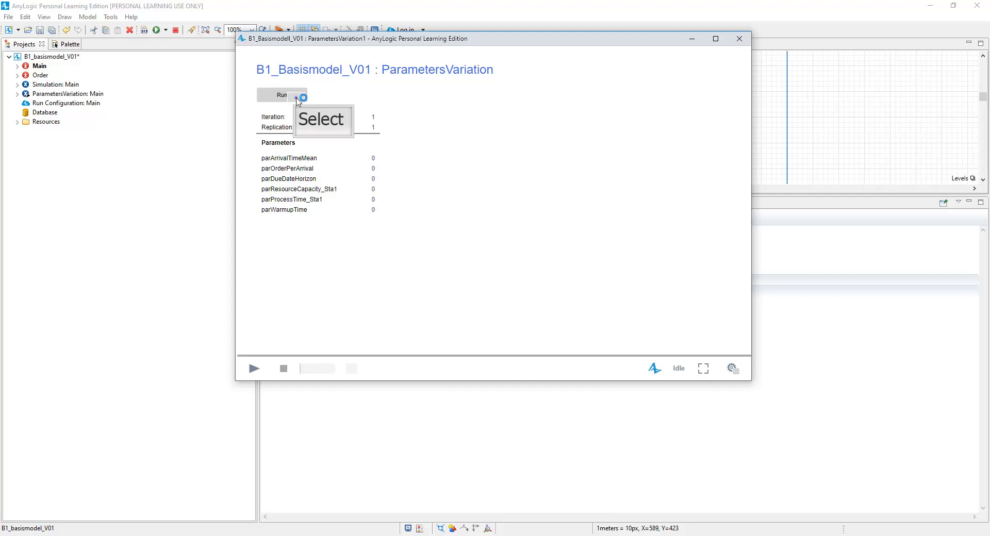
pyautogui.click(282, 95)
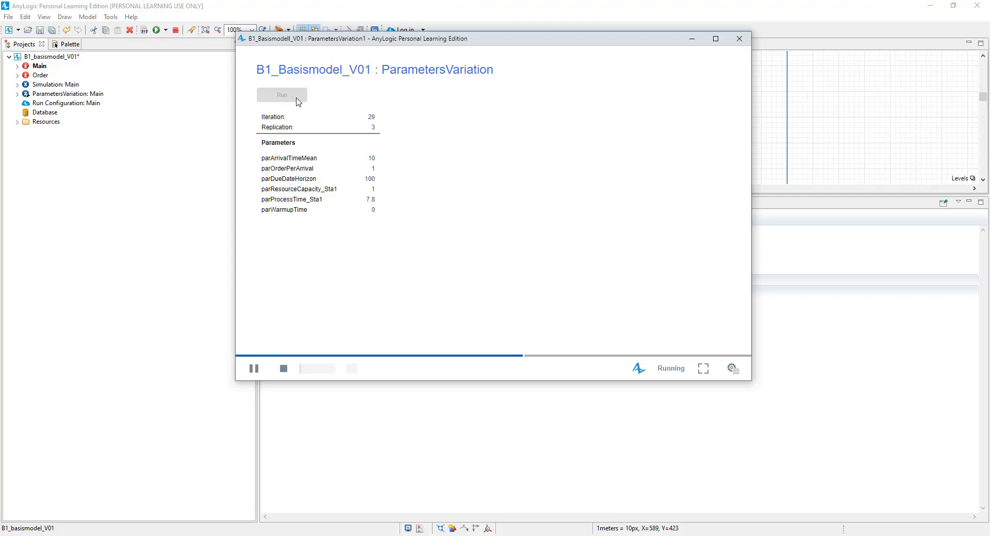
pyautogui.moveTo(350, 127)
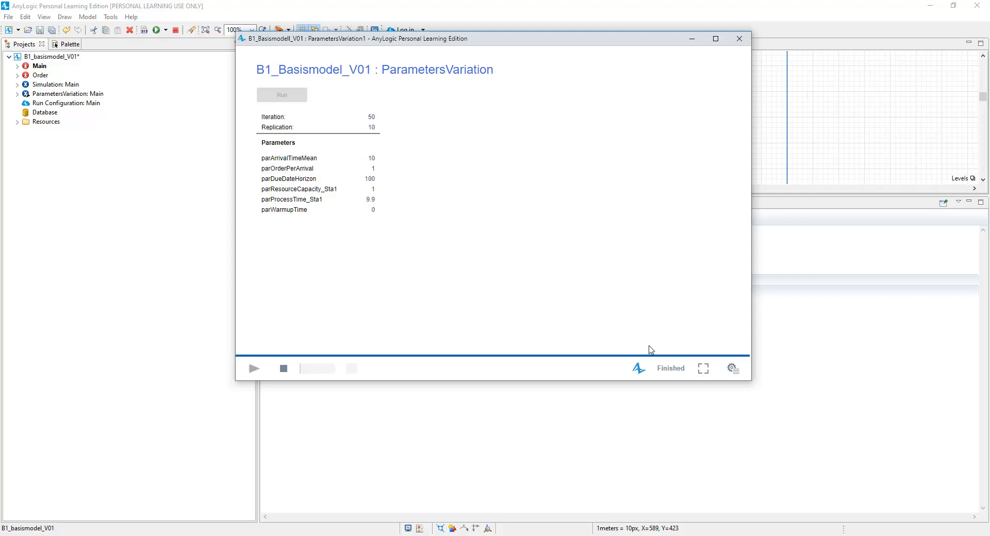
pyautogui.moveTo(284, 368)
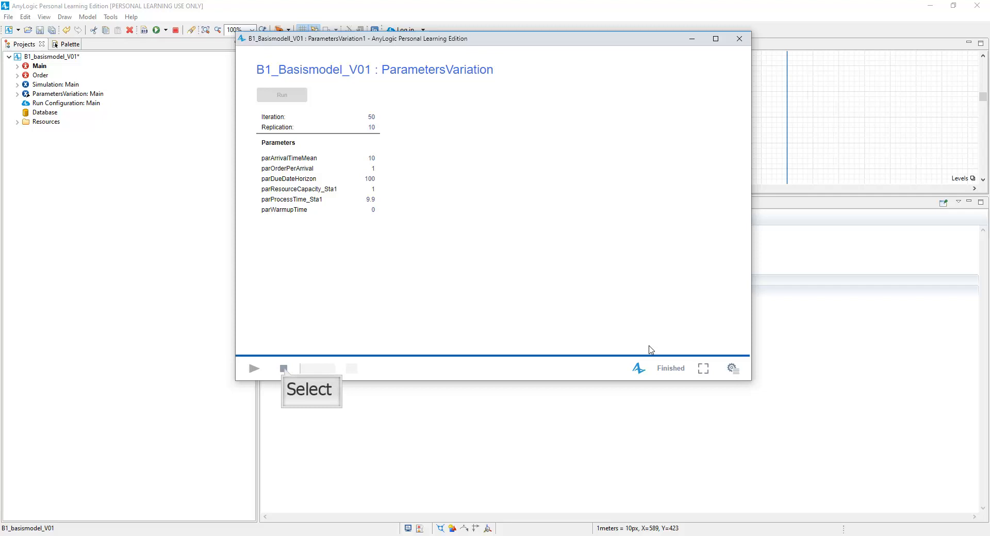
pyautogui.moveTo(560, 350)
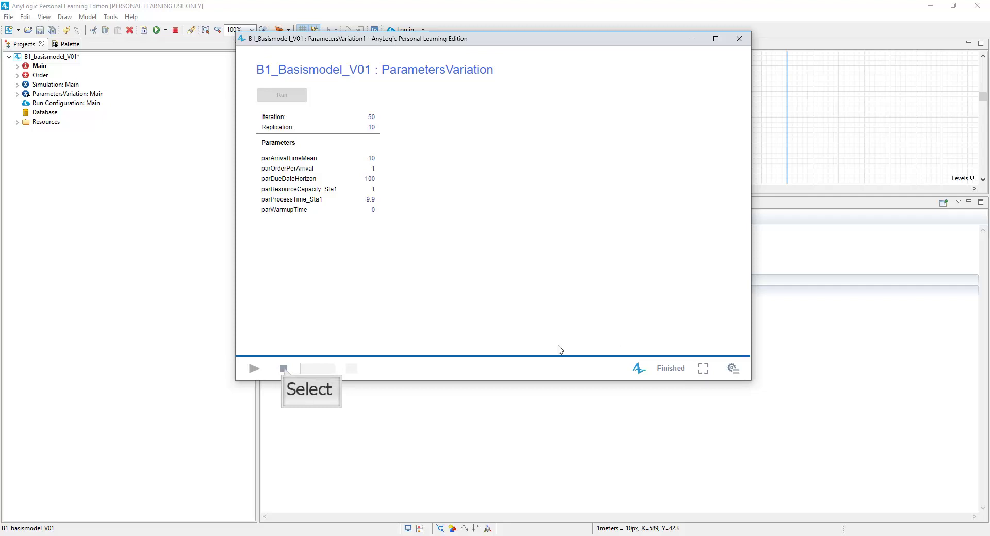
pyautogui.click(284, 369)
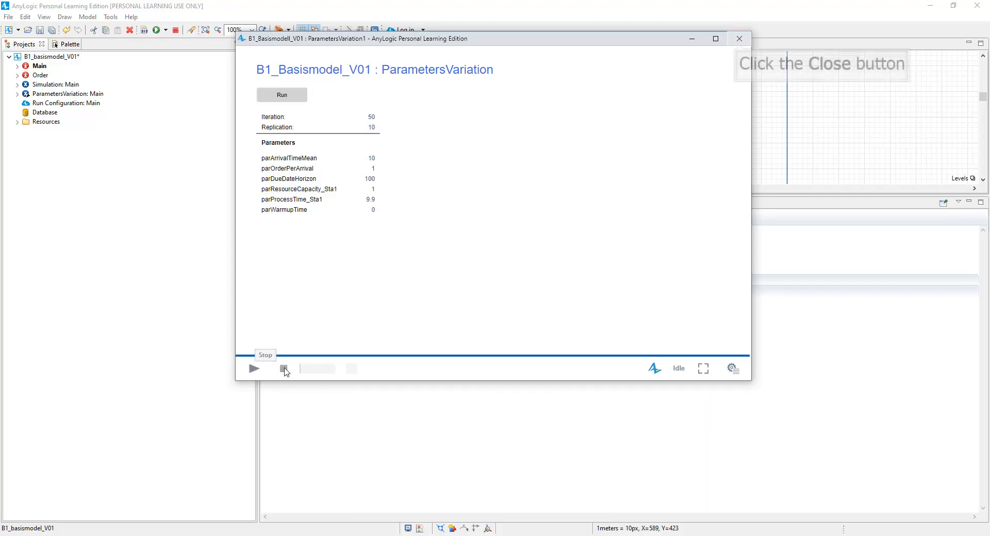
pyautogui.moveTo(739, 38)
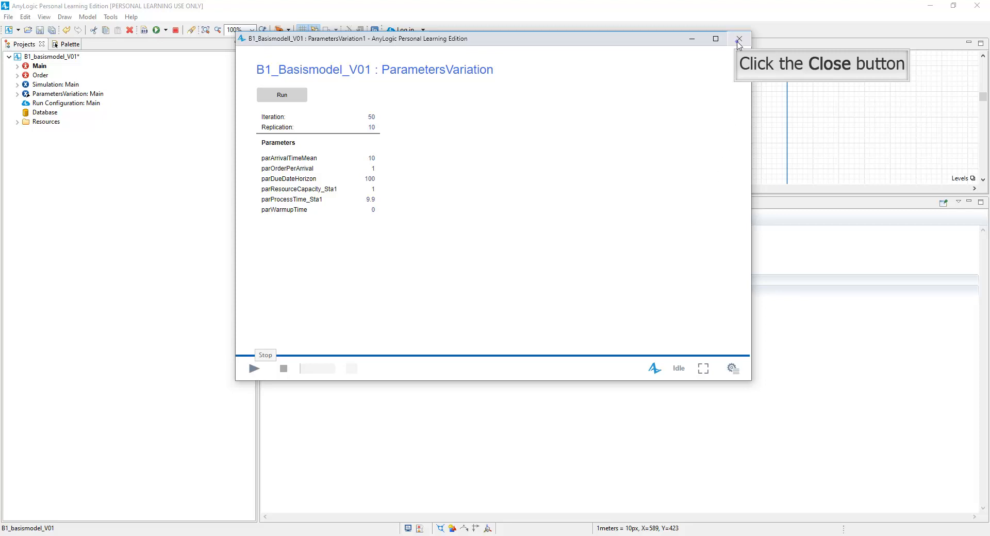
pyautogui.click(737, 38)
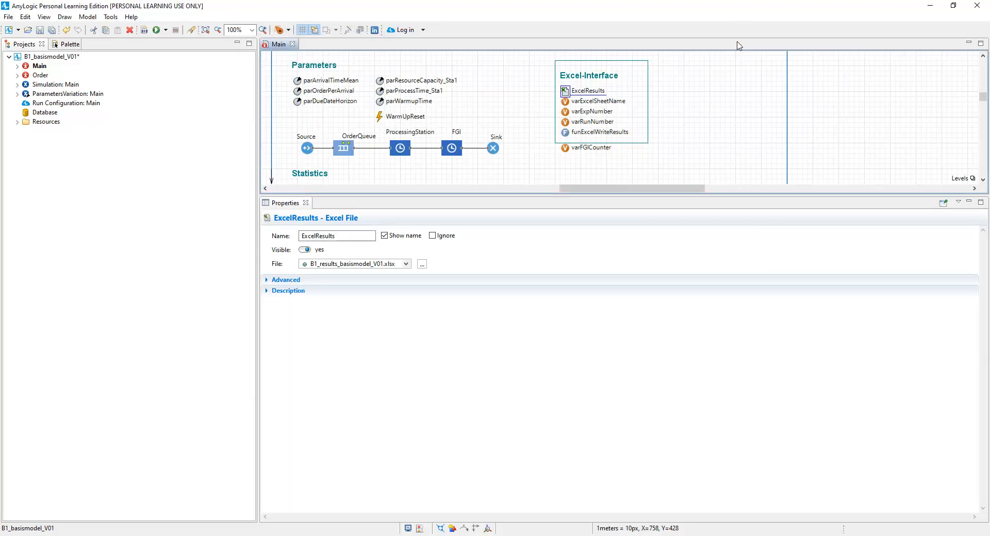
pyautogui.moveTo(616, 221)
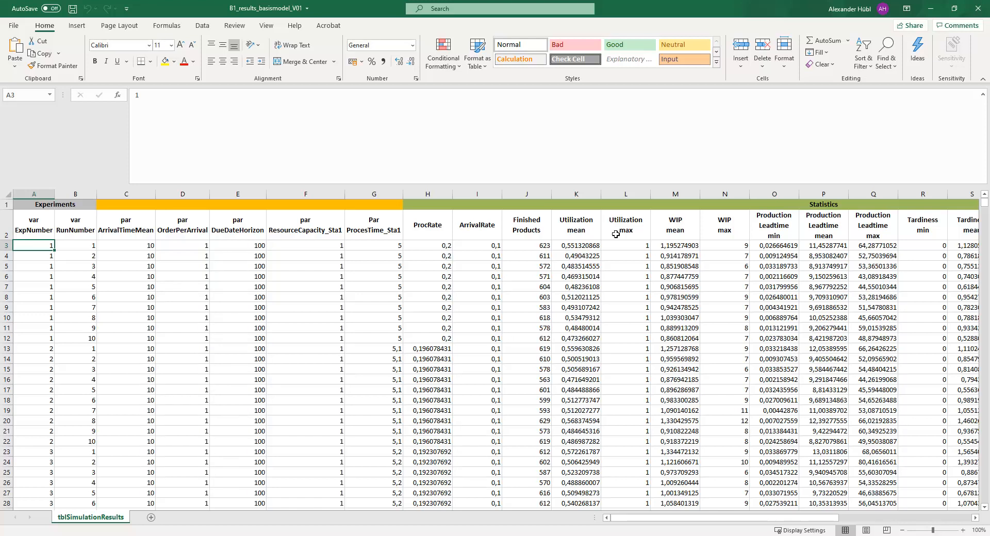
pyautogui.moveTo(56, 272)
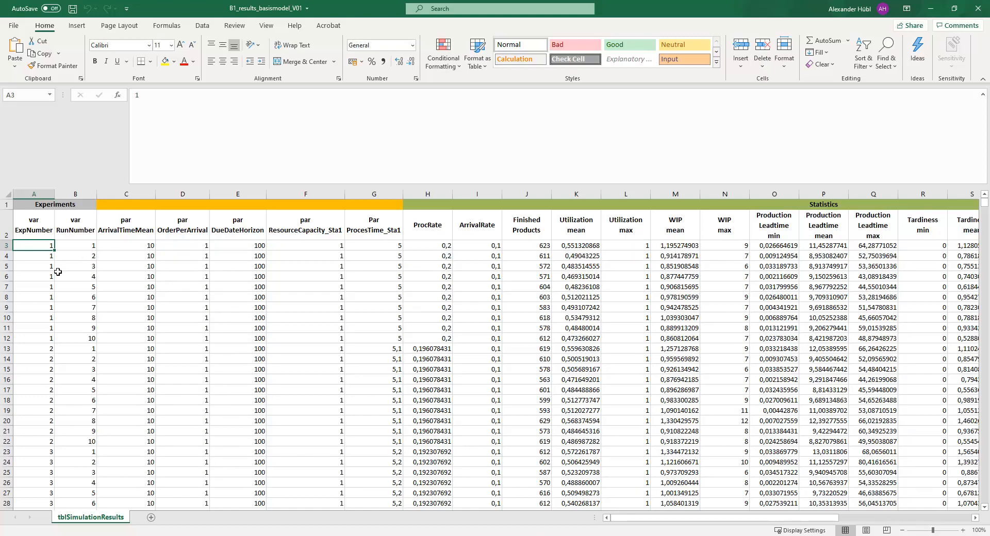
# Scroll tblSimulationResults through experiments 1–50 to row 502, then return to the top
pyautogui.scroll(-3)
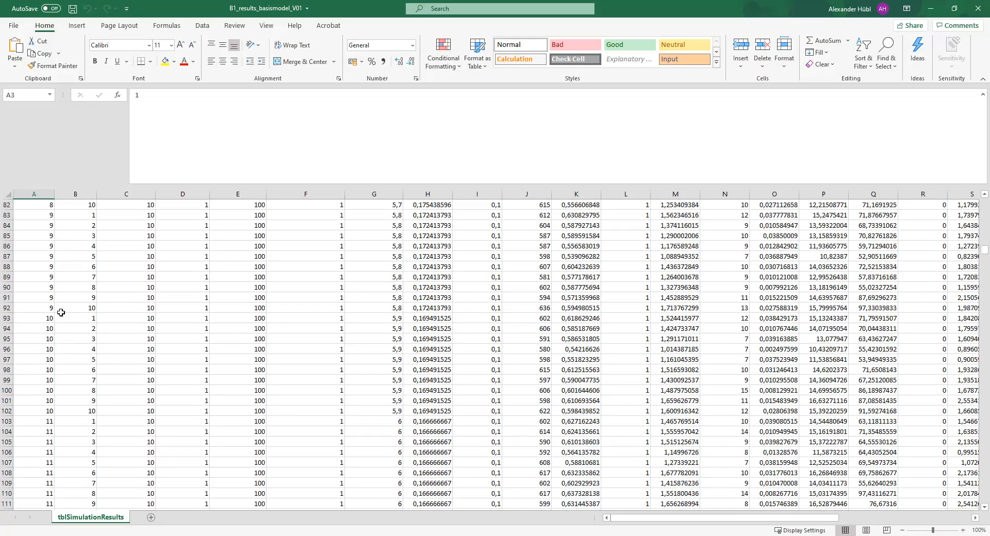
pyautogui.scroll(-3)
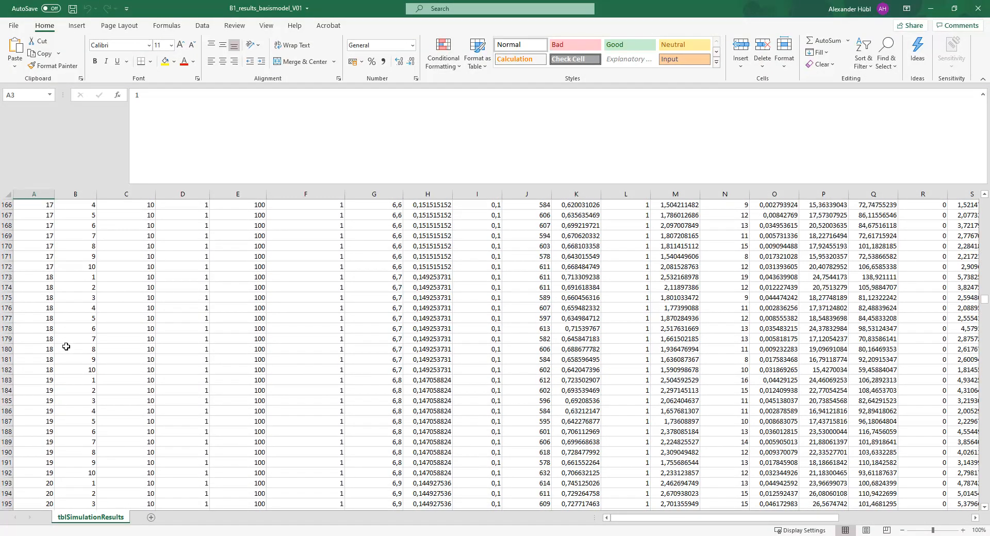
pyautogui.scroll(-3)
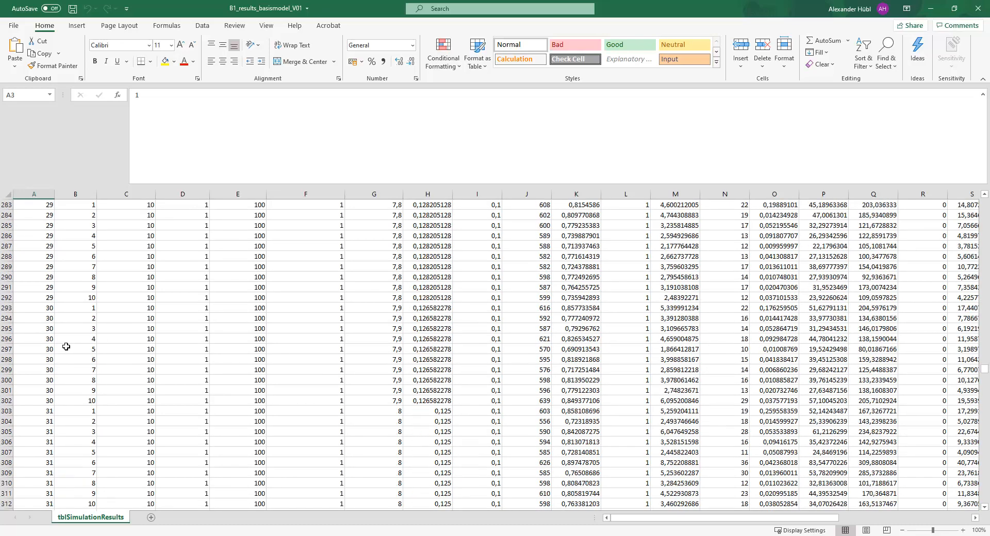
pyautogui.scroll(-3)
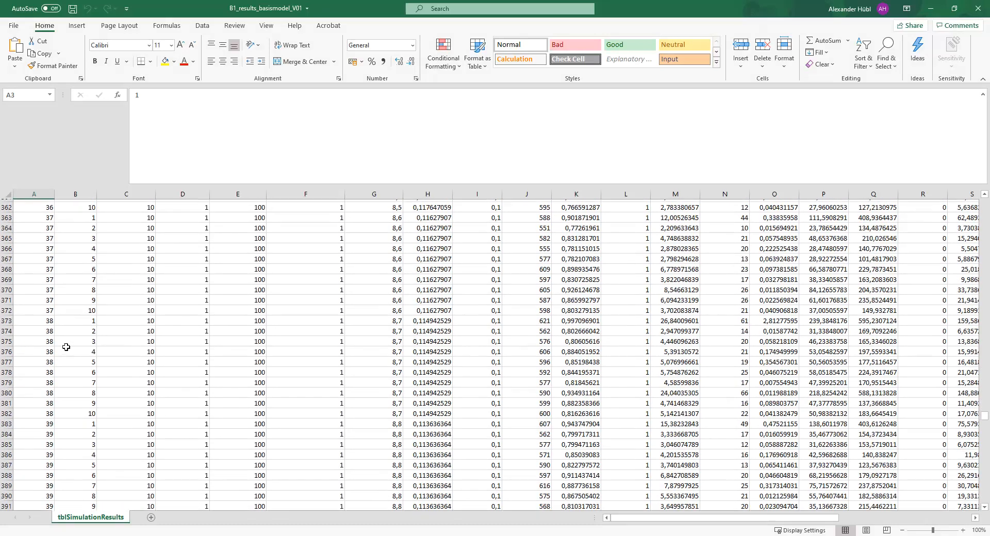
pyautogui.scroll(-3)
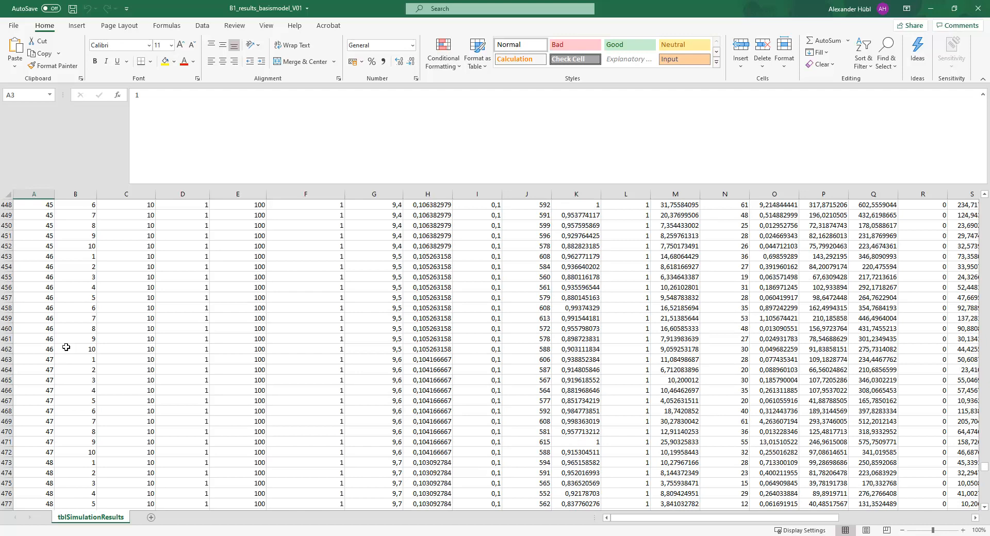
pyautogui.scroll(-3)
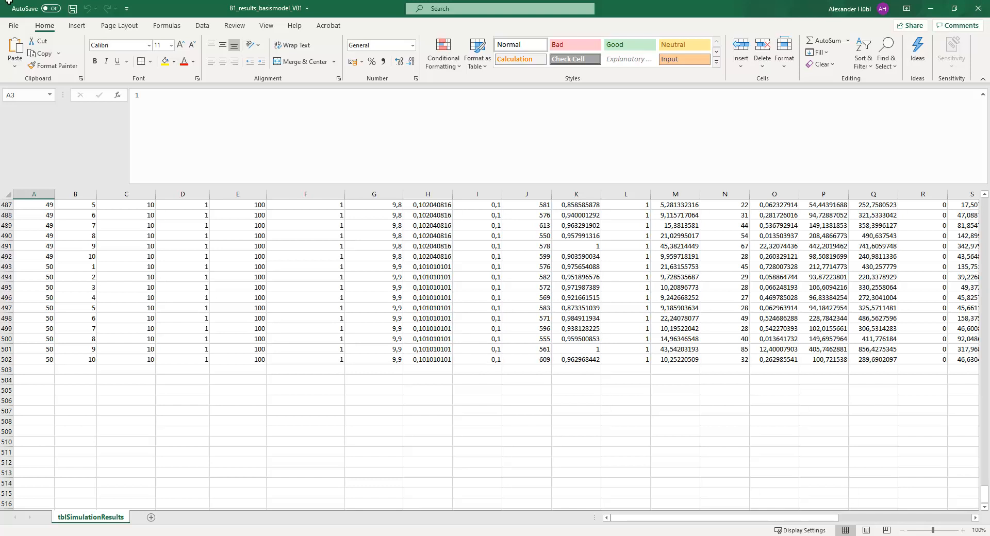
pyautogui.moveTo(73, 302)
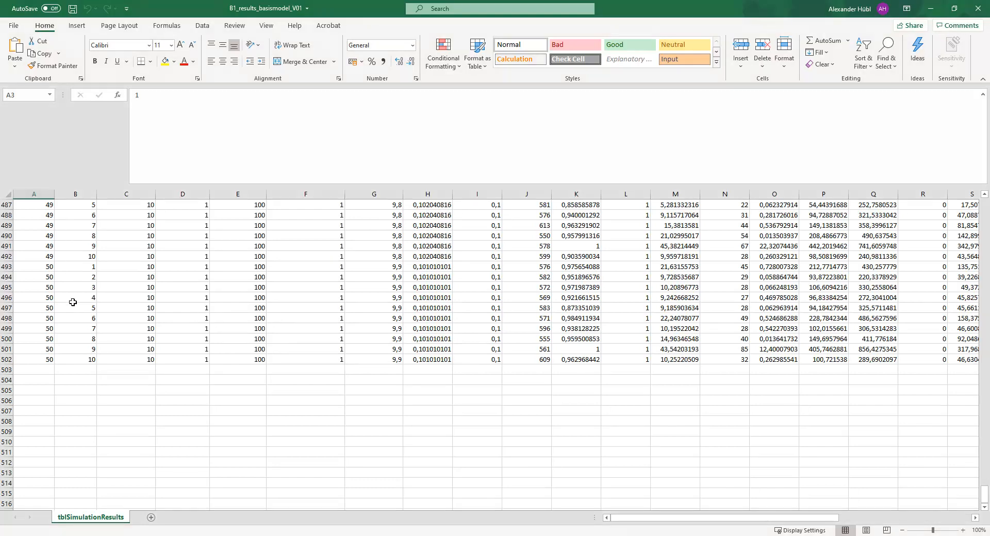
pyautogui.scroll(3)
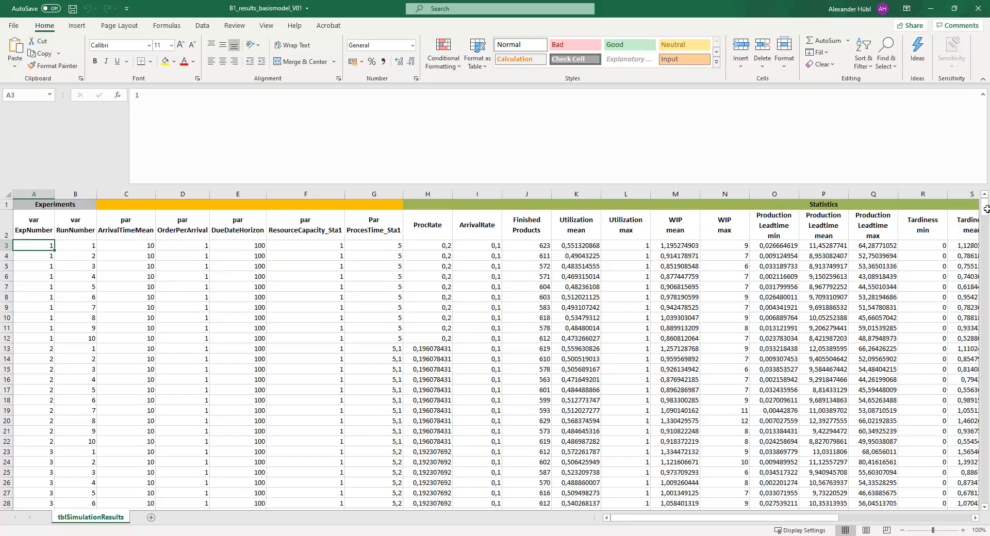
pyautogui.moveTo(871, 208)
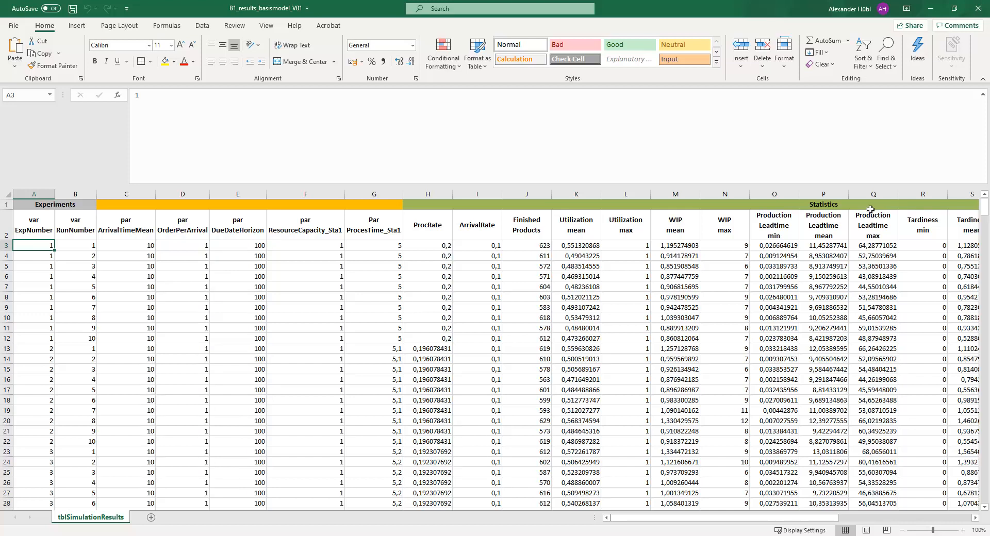
# Select the results range from A2 down to X502
pyautogui.click(74, 338)
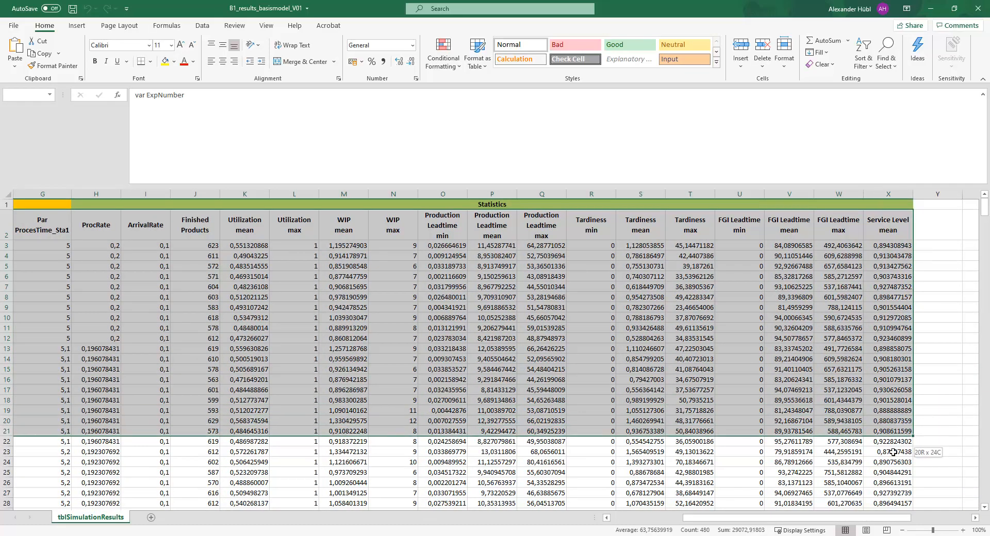
pyautogui.scroll(-3)
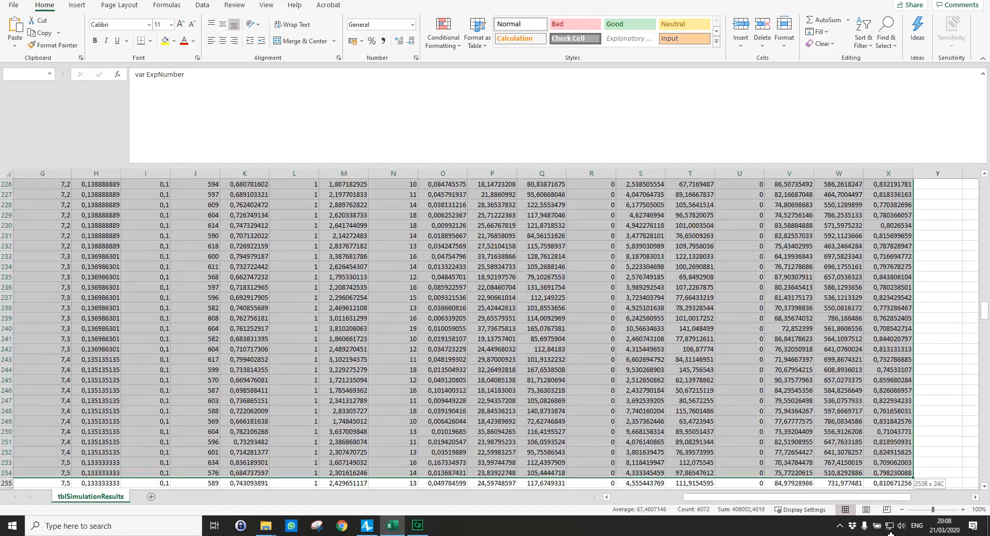
pyautogui.scroll(-3)
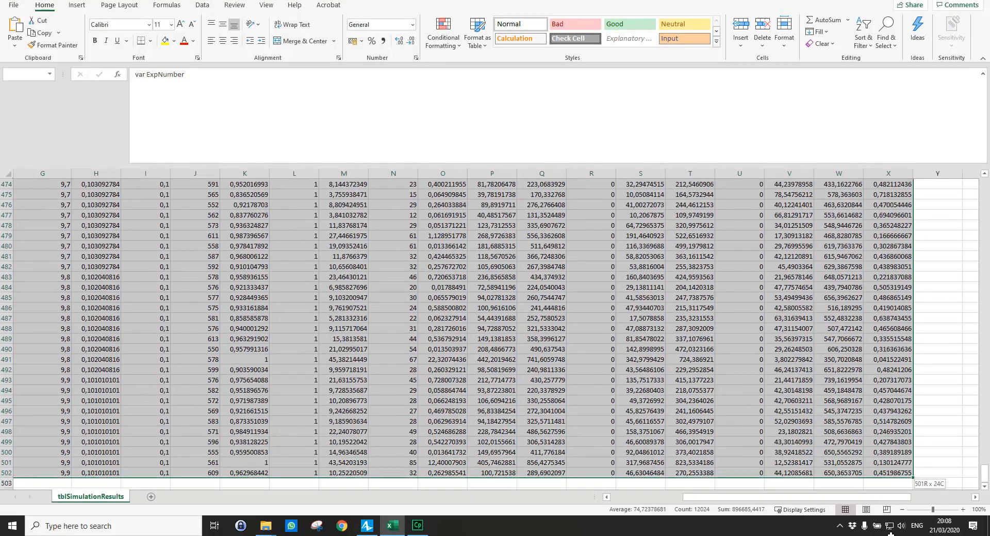
pyautogui.scroll(-3)
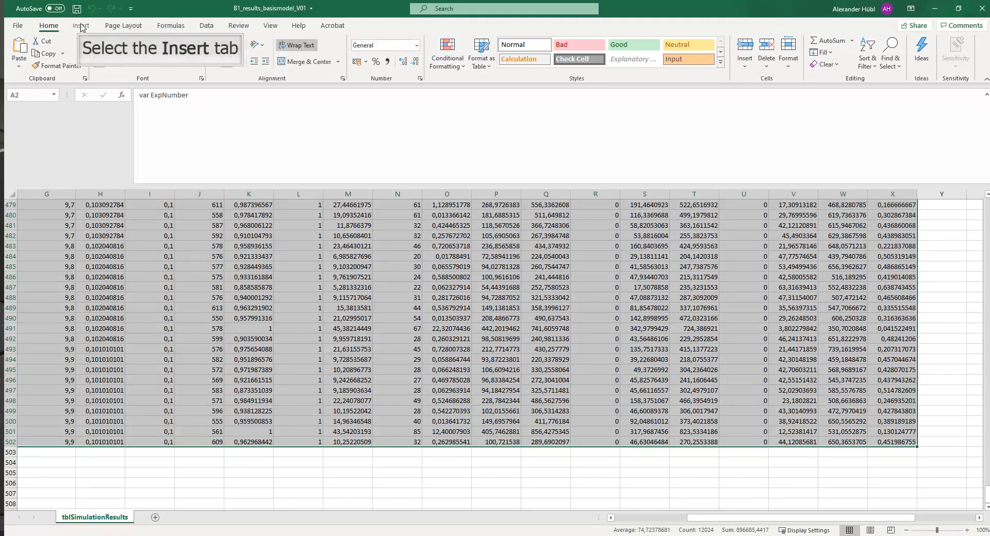
# Insert a PivotTable from the selected range on a new worksheet
pyautogui.click(81, 25)
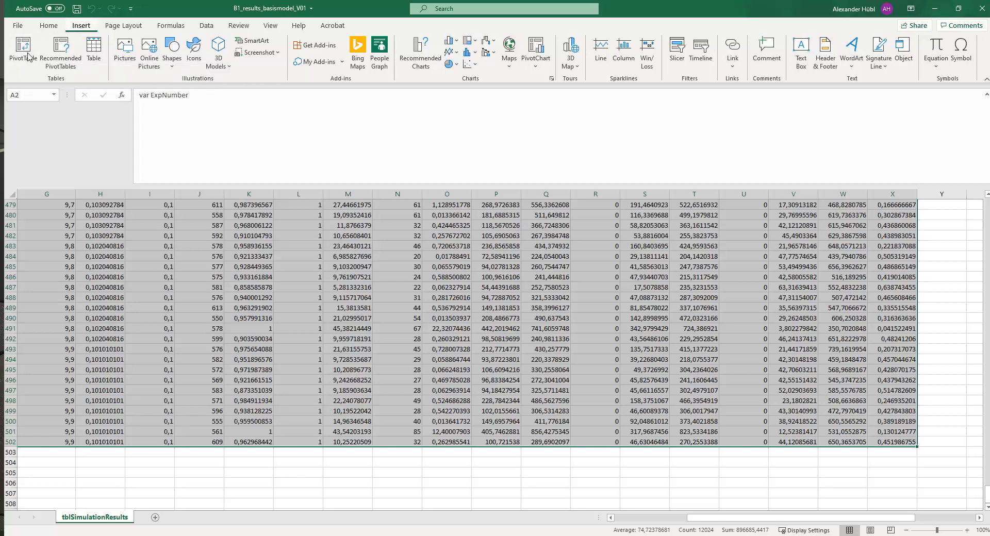
pyautogui.click(21, 51)
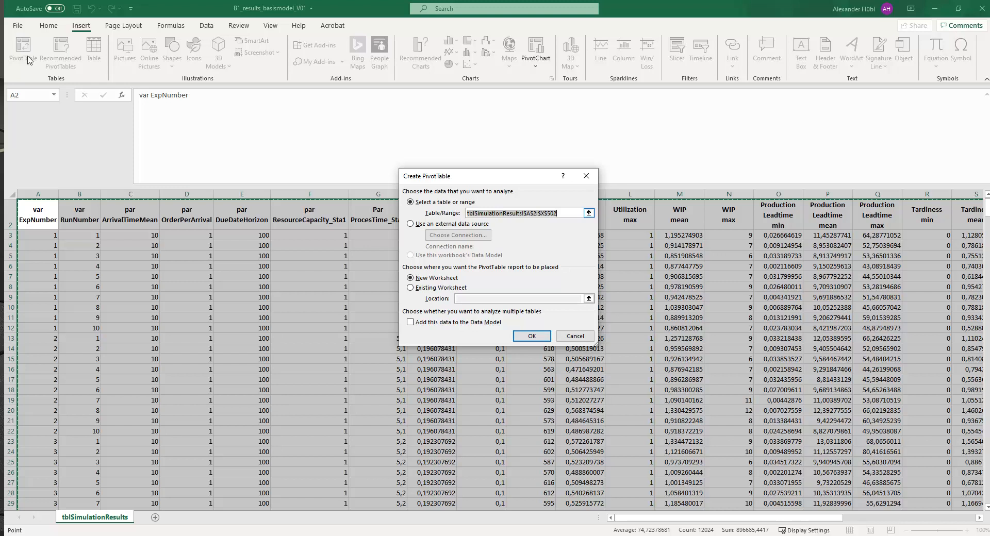
pyautogui.moveTo(232, 79)
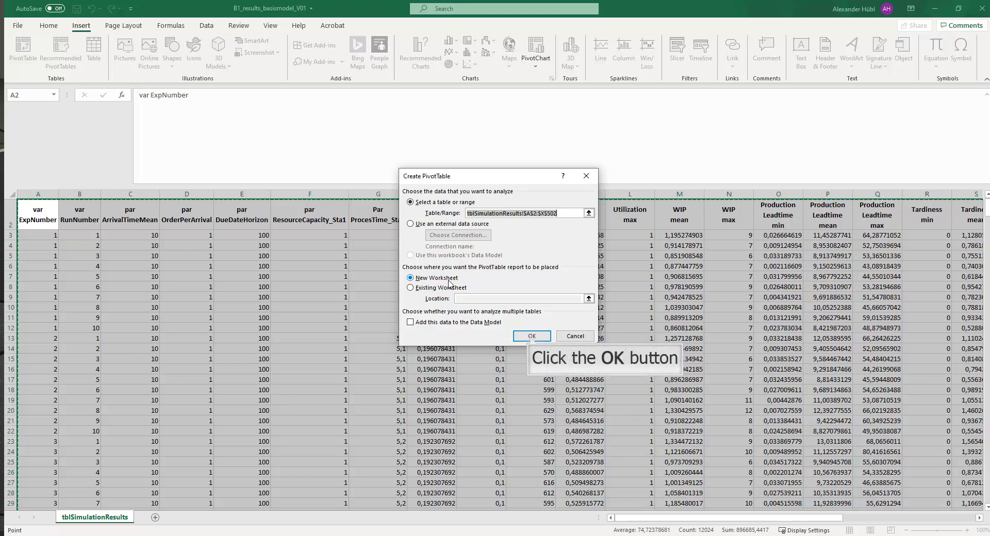
pyautogui.click(530, 335)
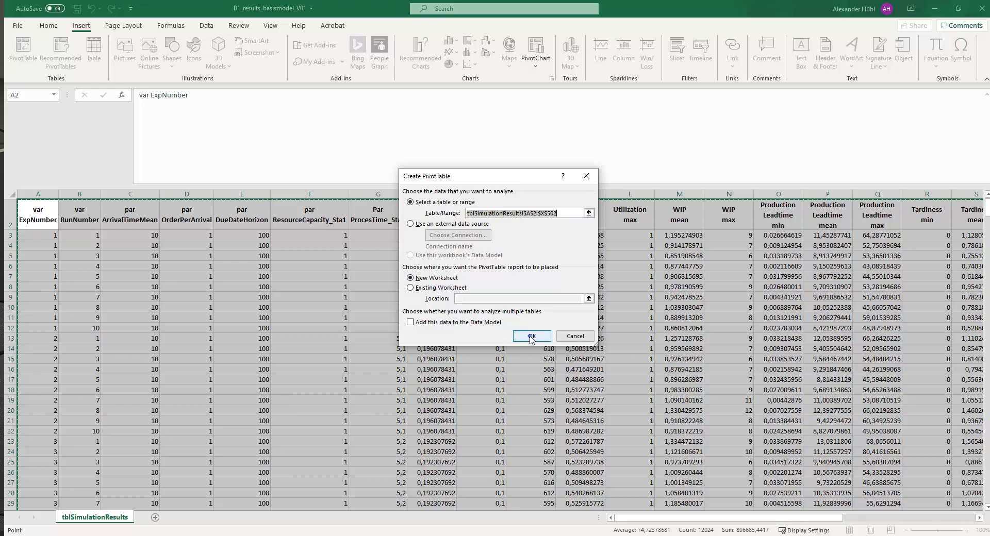
pyautogui.click(529, 335)
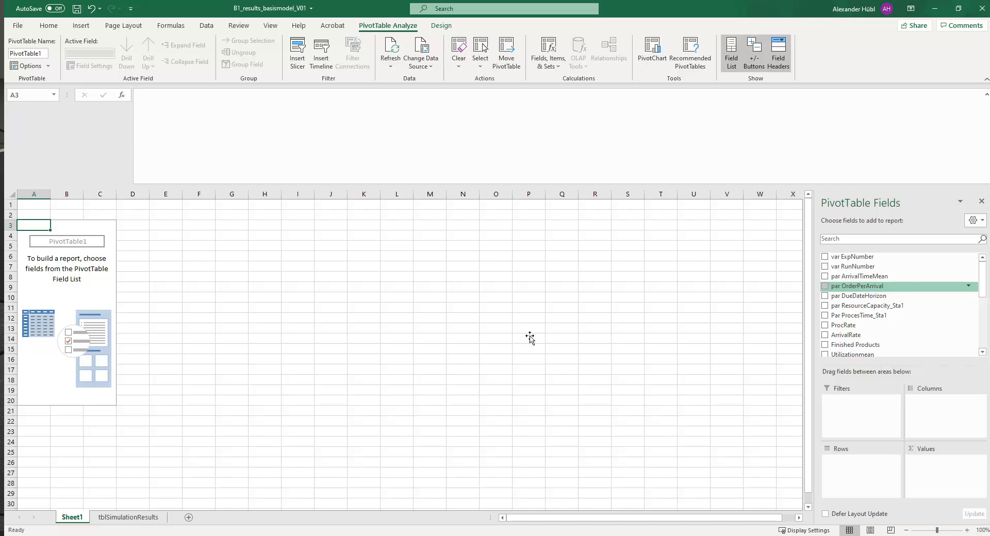
pyautogui.moveTo(874, 290)
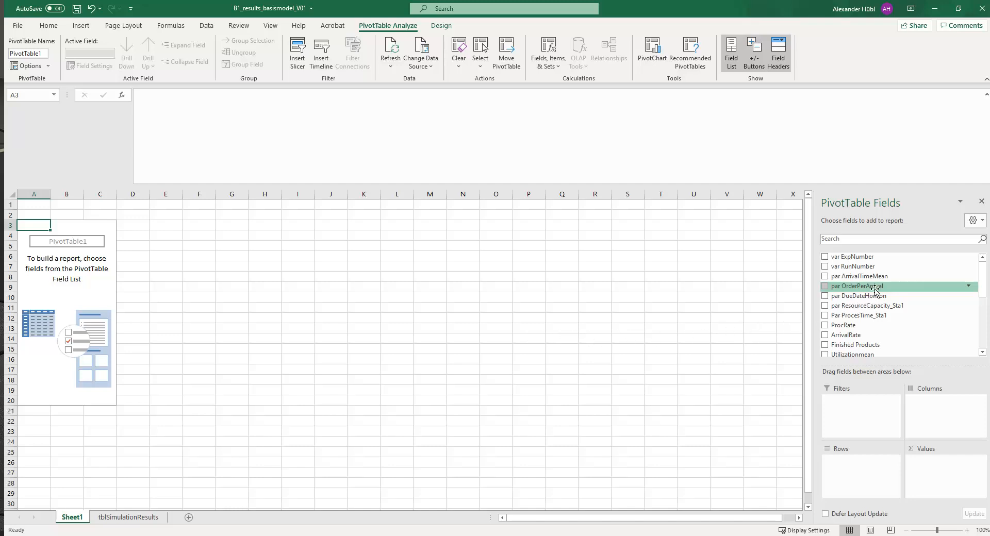
# Put Par ProcesTime_Sta1 in Rows, listing process times 5, 5.1, 5.2 onward
pyautogui.scroll(-3)
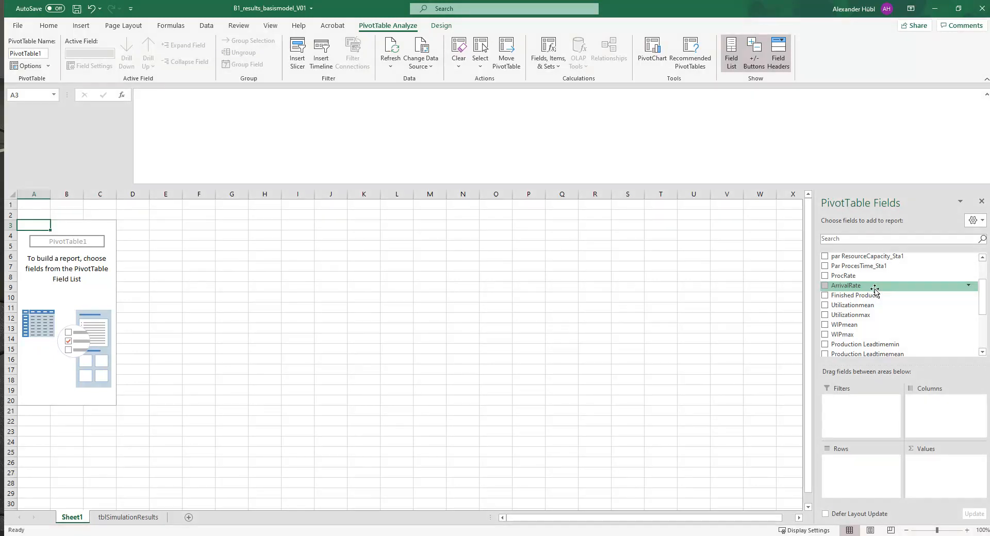
pyautogui.scroll(3)
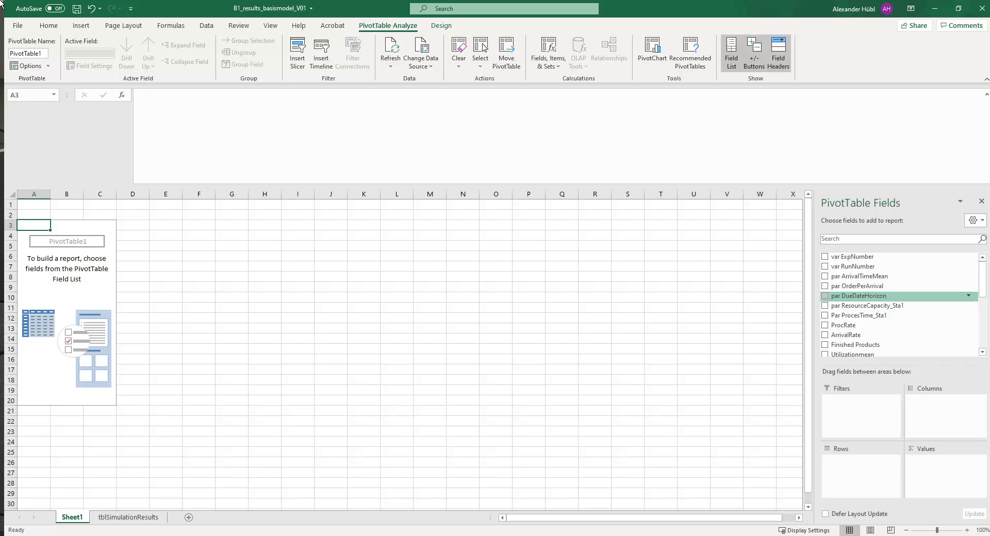
pyautogui.moveTo(605, 71)
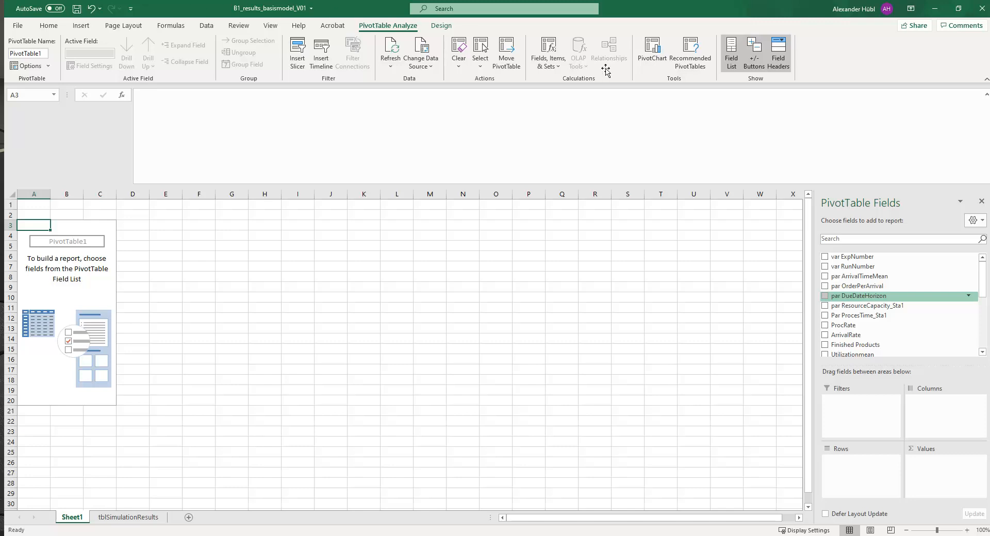
pyautogui.moveTo(858, 315)
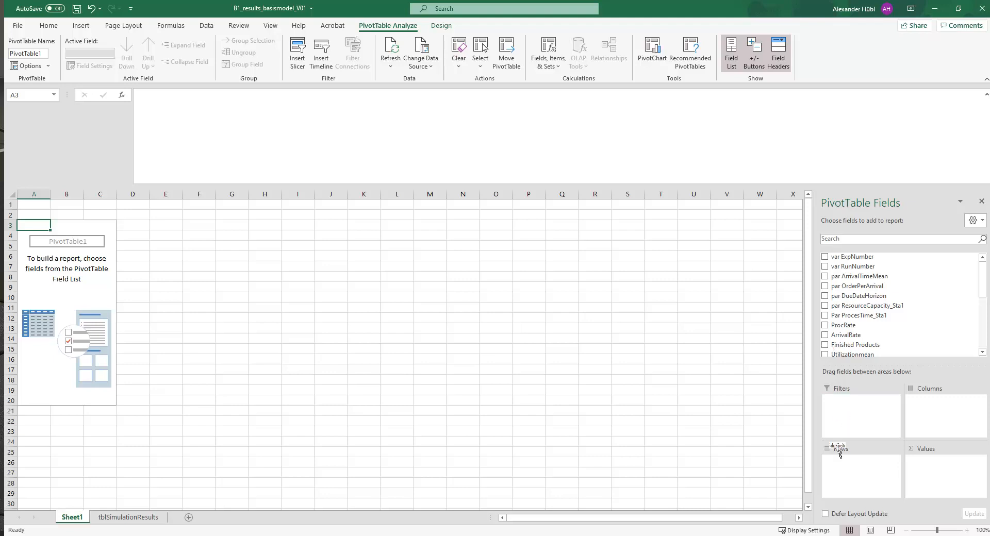
pyautogui.click(824, 314)
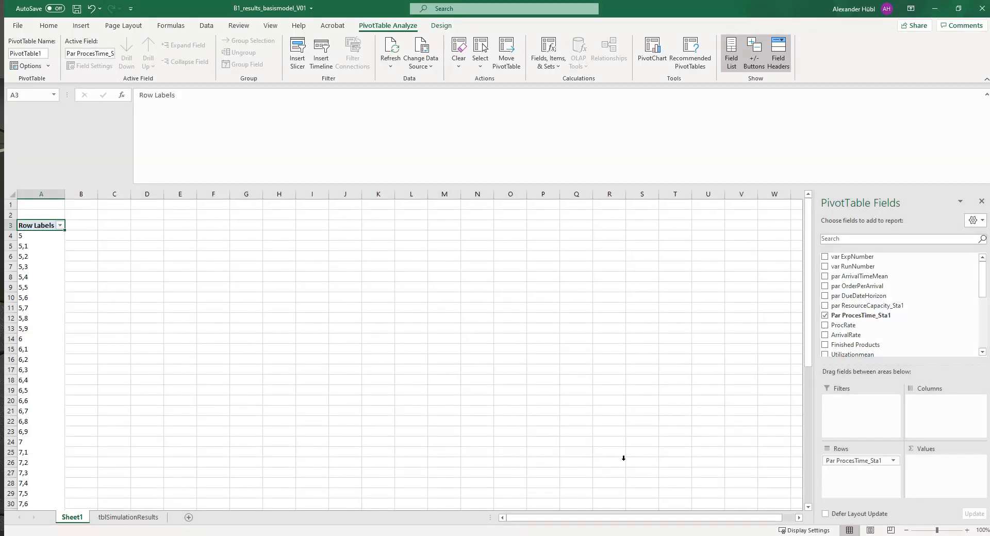
pyautogui.moveTo(47, 253)
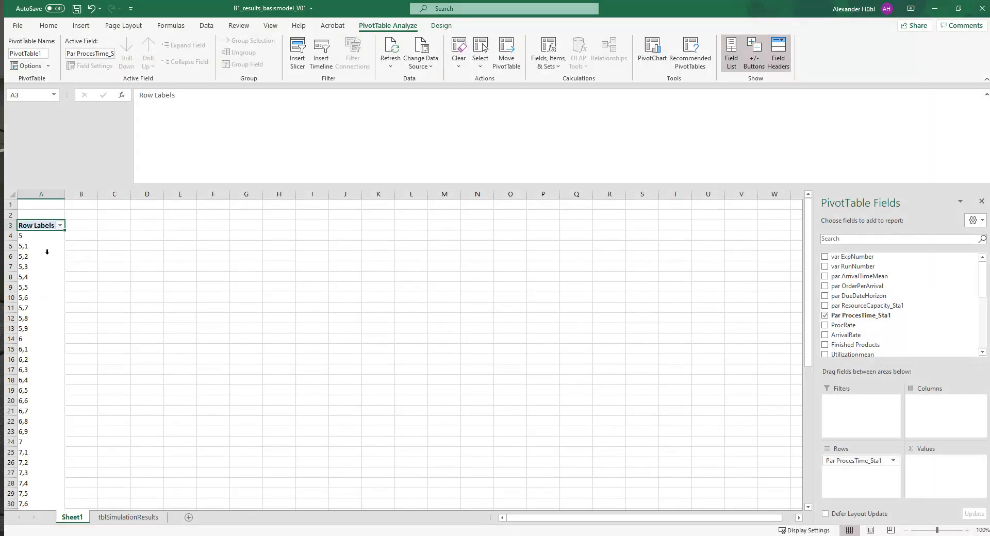
pyautogui.scroll(-3)
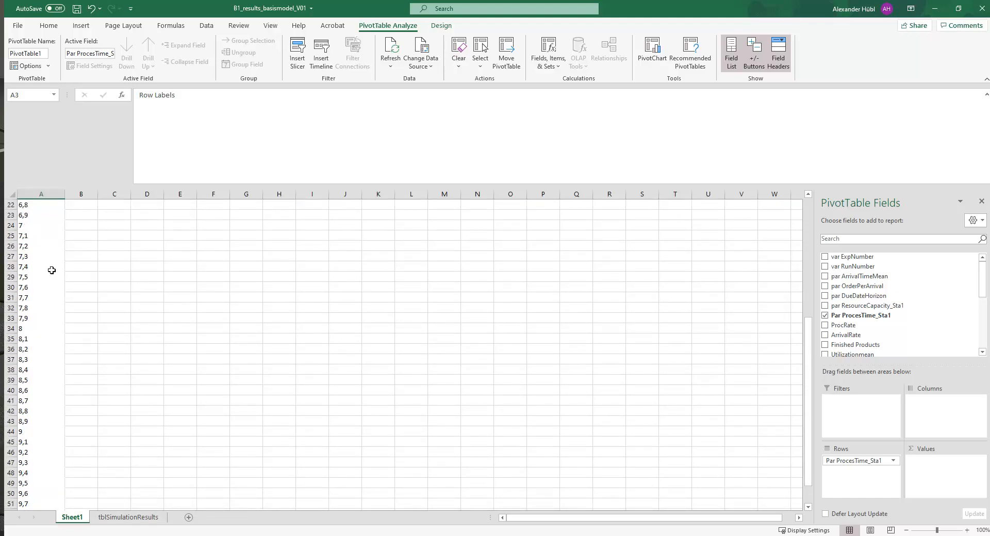
pyautogui.scroll(3)
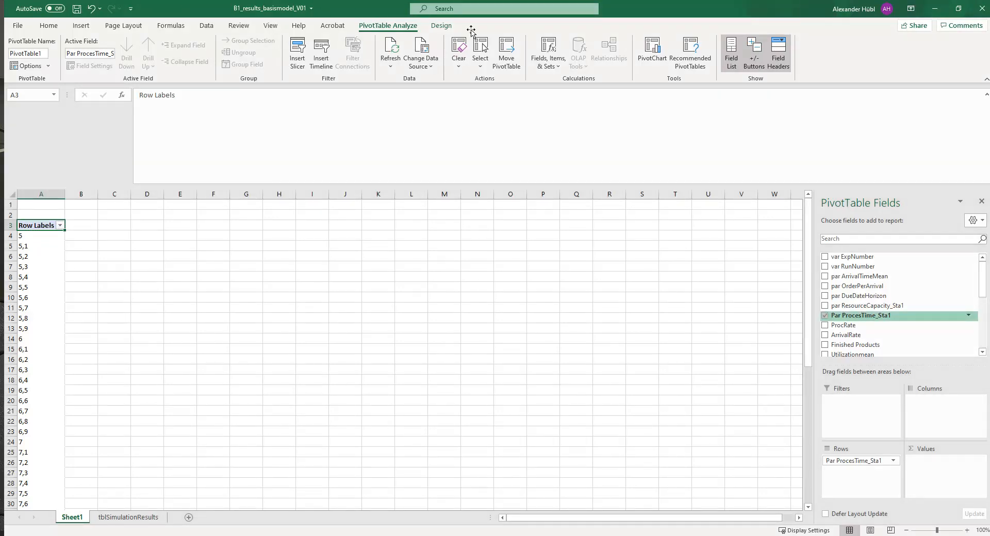
pyautogui.scroll(-3)
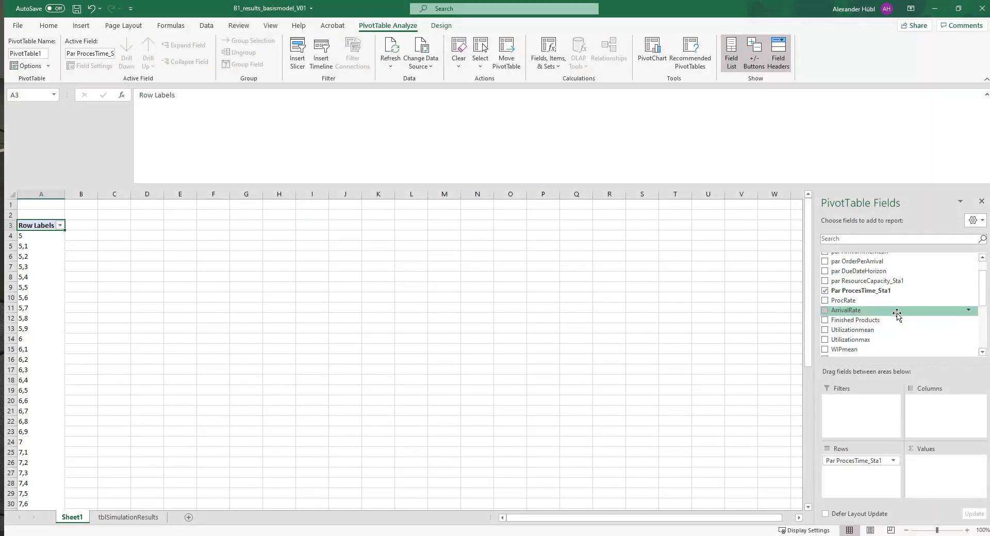
pyautogui.scroll(-3)
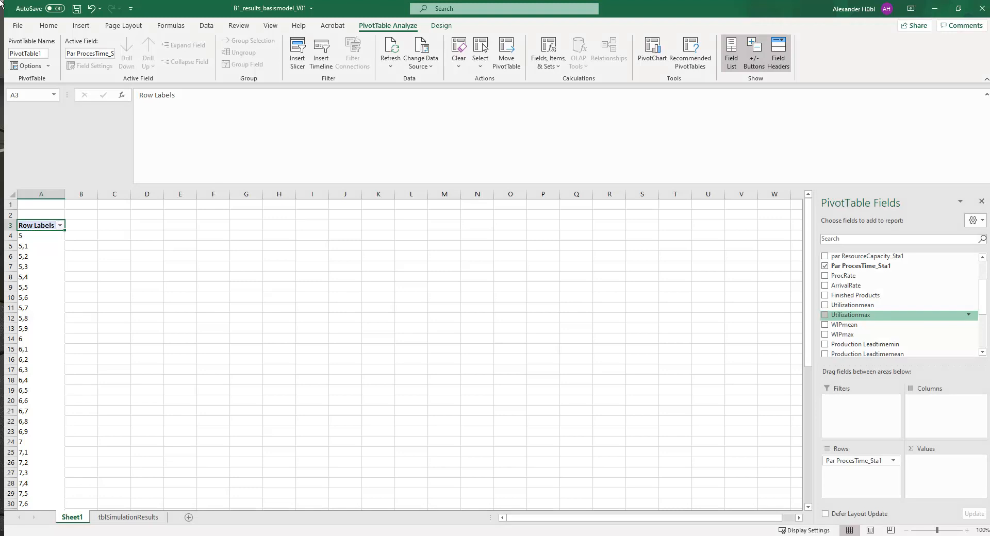
pyautogui.moveTo(849, 300)
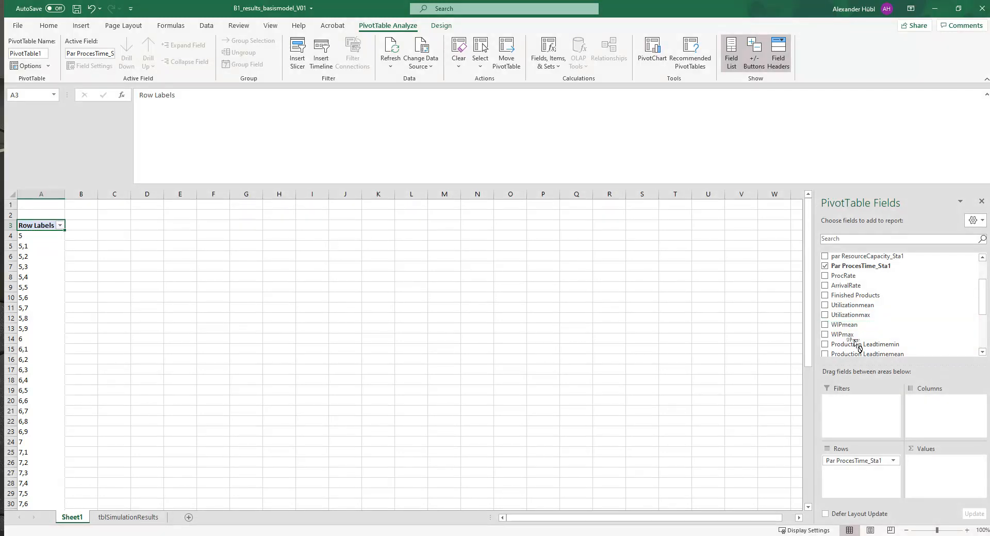
# Add WIPmean to Values and summarize it by Average as Average of WIP
pyautogui.click(825, 325)
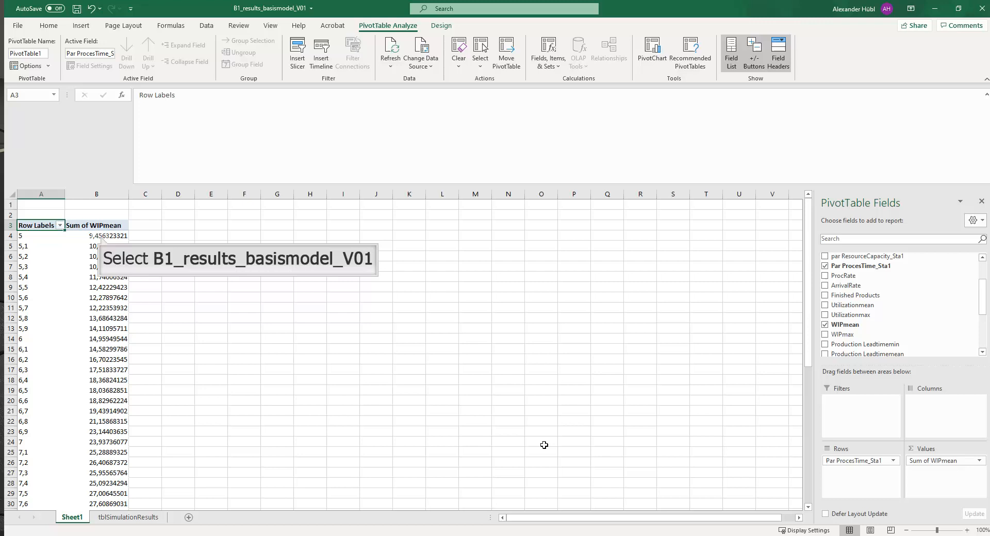
pyautogui.click(96, 235)
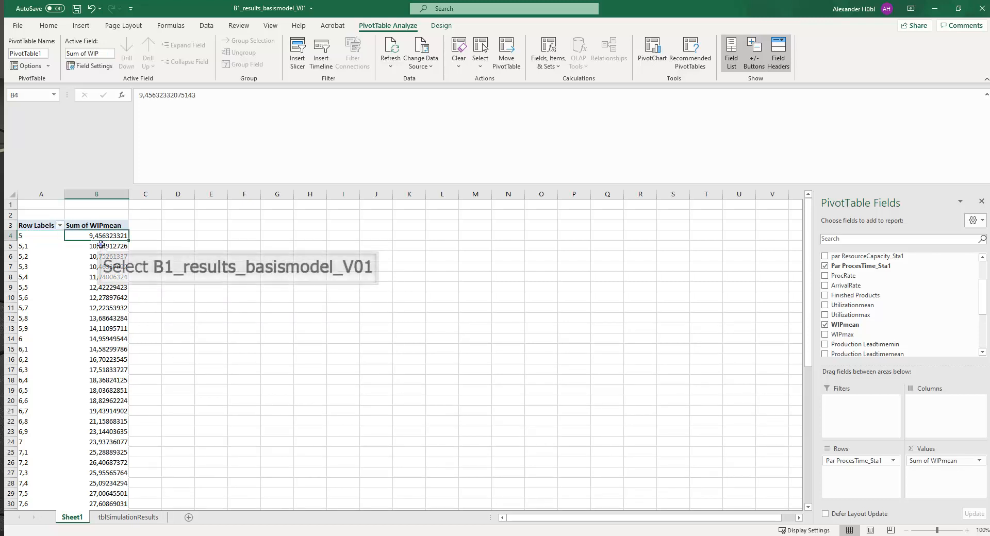
pyautogui.click(96, 225)
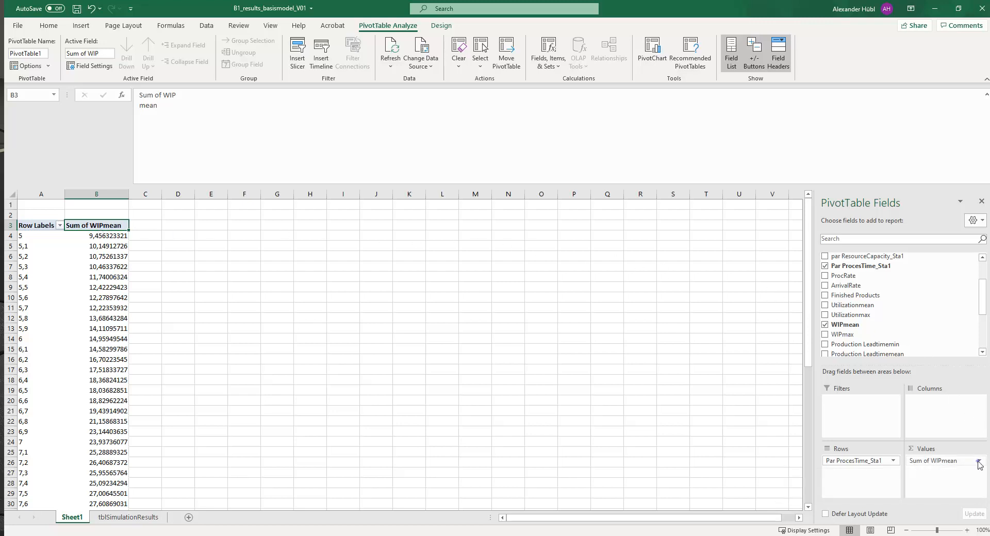
pyautogui.click(981, 460)
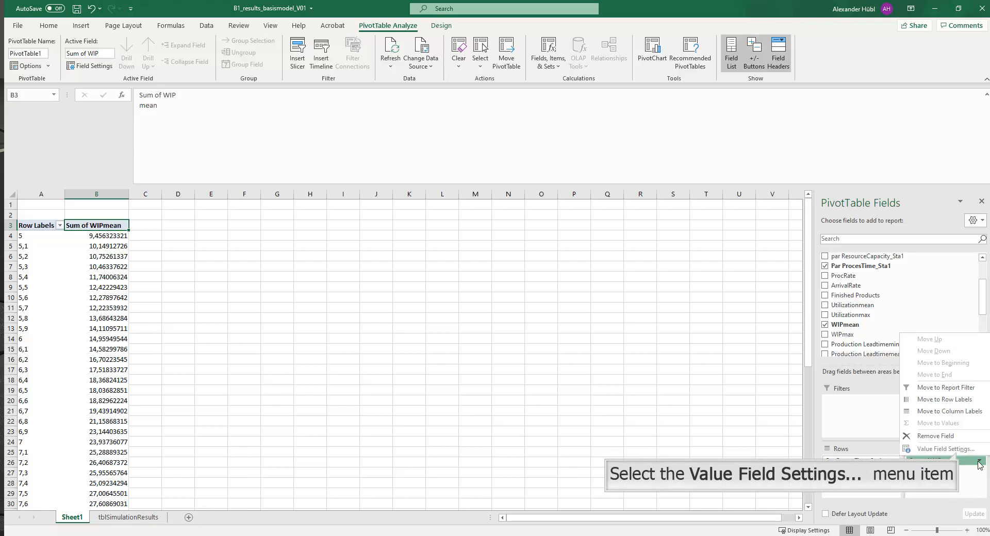
pyautogui.click(941, 460)
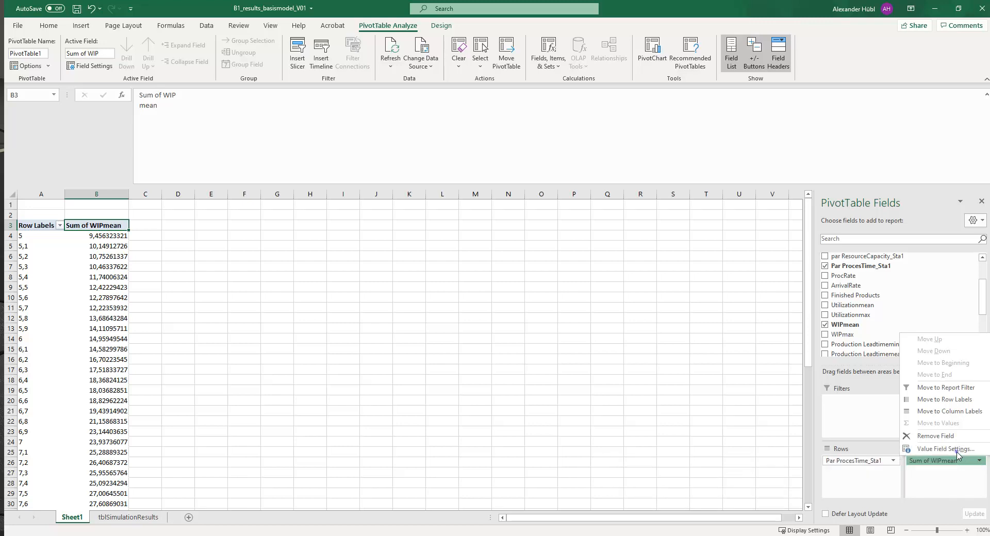
pyautogui.click(940, 449)
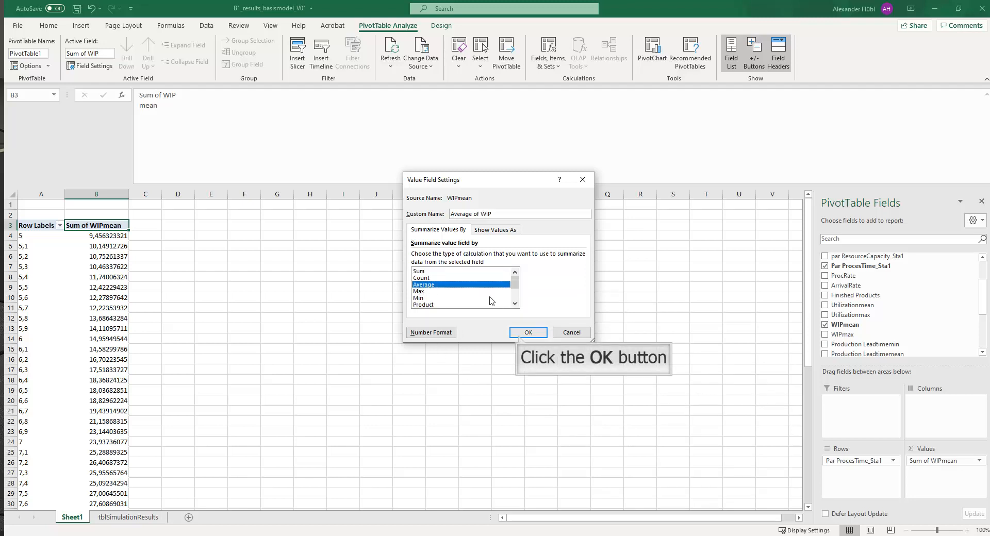
pyautogui.click(526, 332)
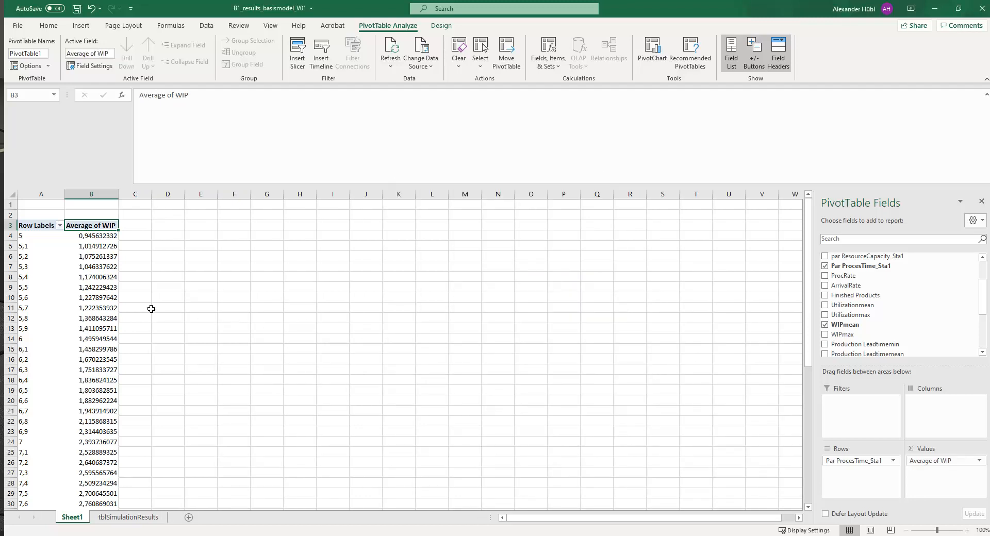
pyautogui.moveTo(37, 235)
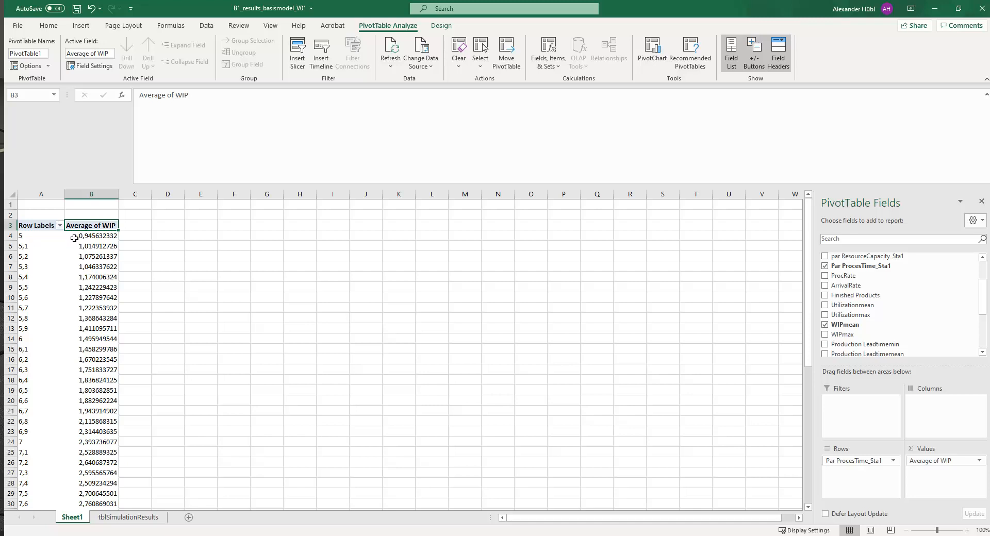
pyautogui.moveTo(78, 243)
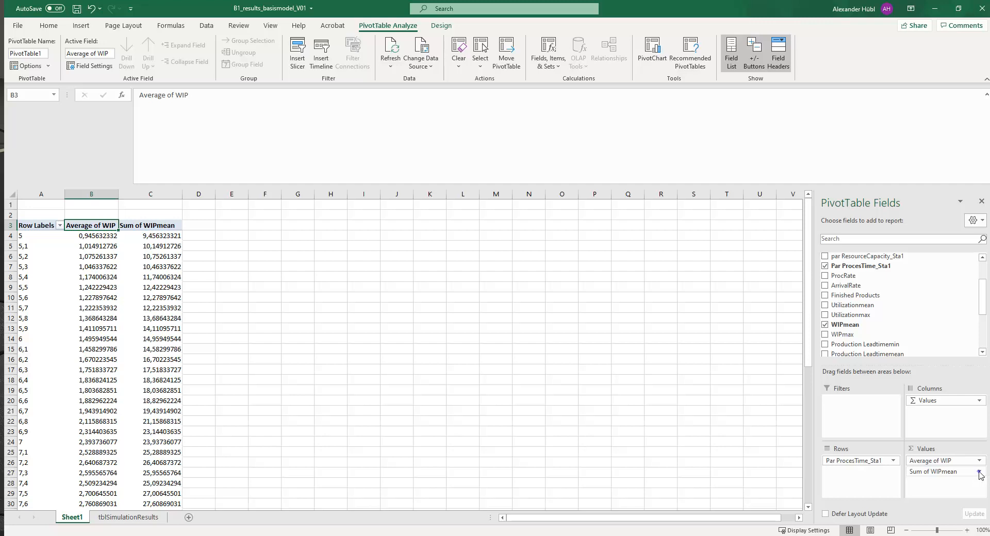
# Change the Sum of WIPmean field's summary to StdDev
pyautogui.click(979, 471)
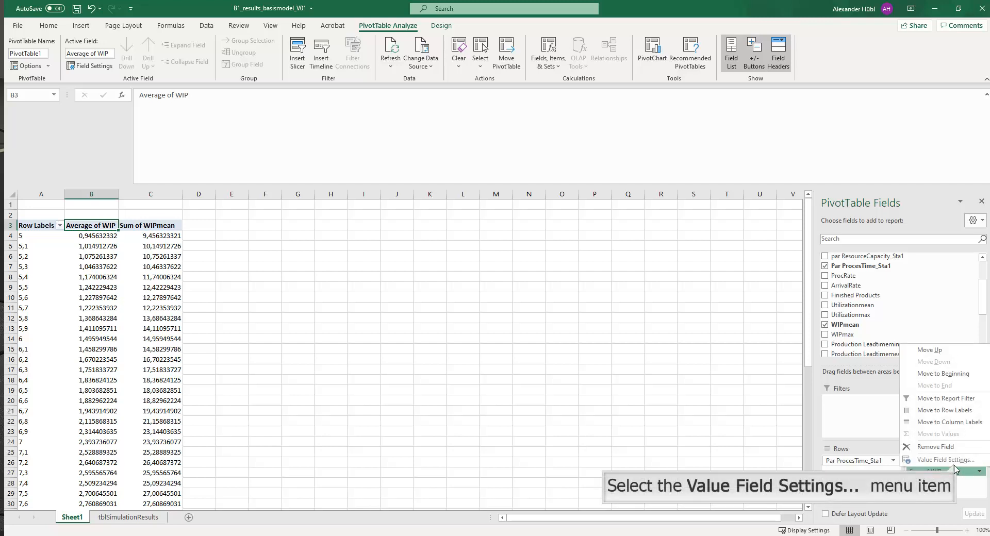
pyautogui.click(944, 460)
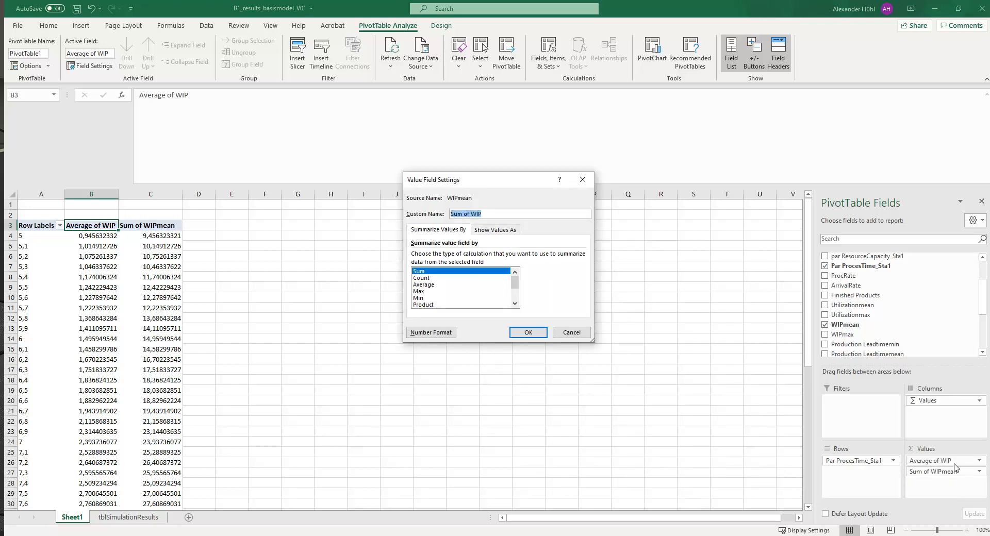
pyautogui.scroll(-3)
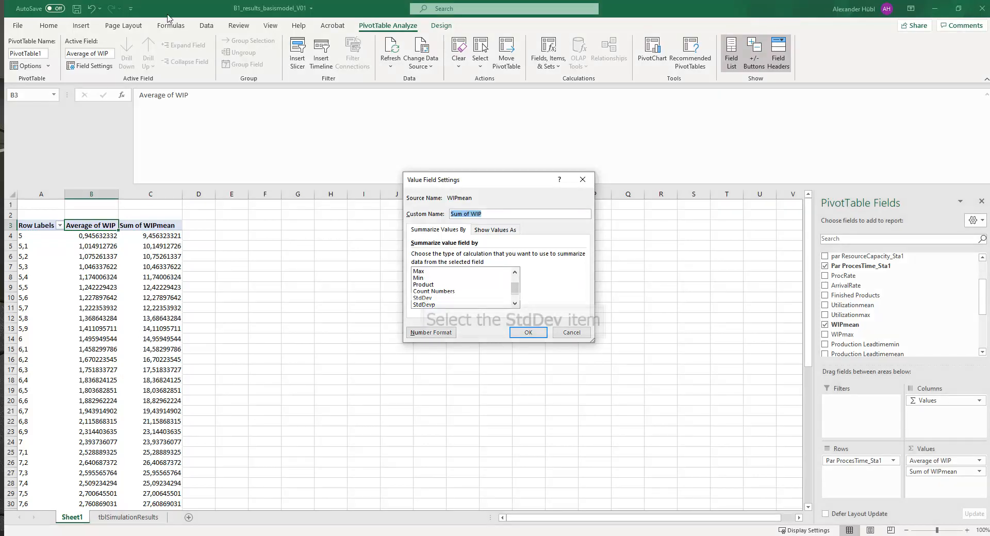
pyautogui.click(422, 298)
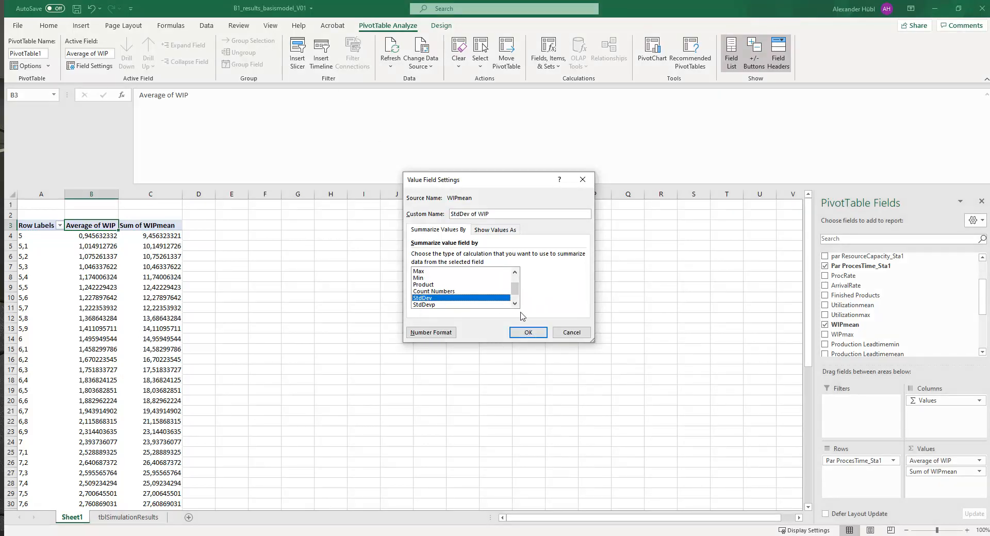
pyautogui.click(528, 332)
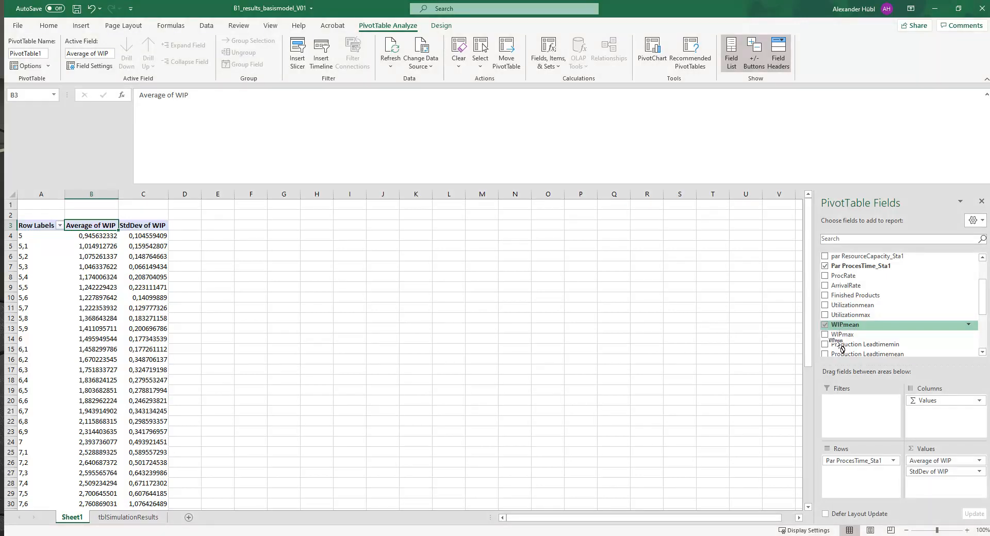
# Add WIPmean to Values again and summarize it by Count
pyautogui.click(825, 325)
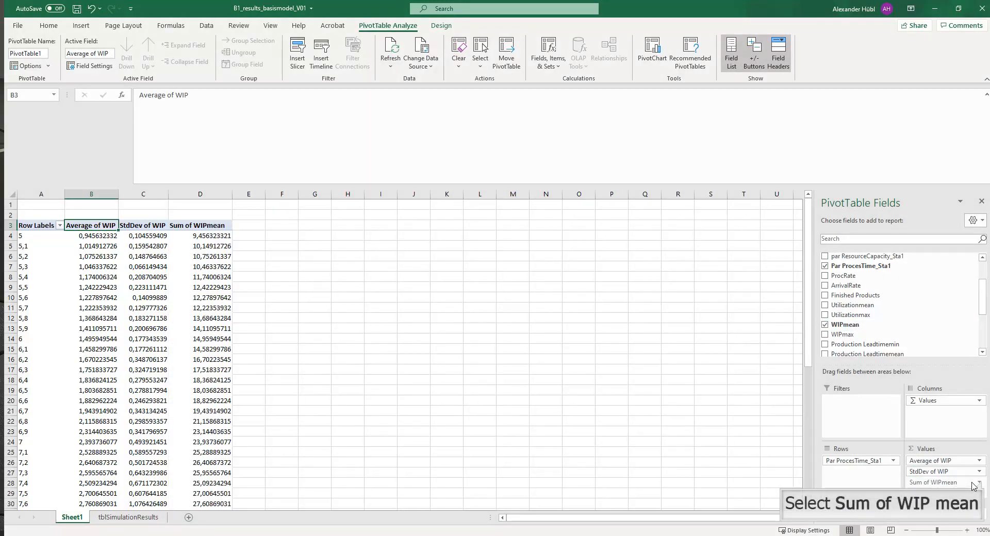
pyautogui.click(978, 483)
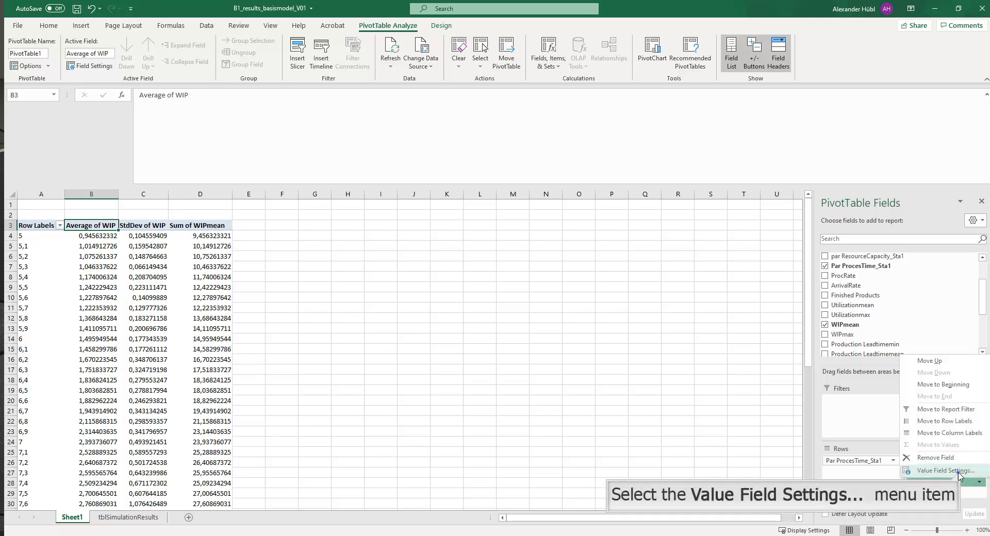
pyautogui.click(942, 471)
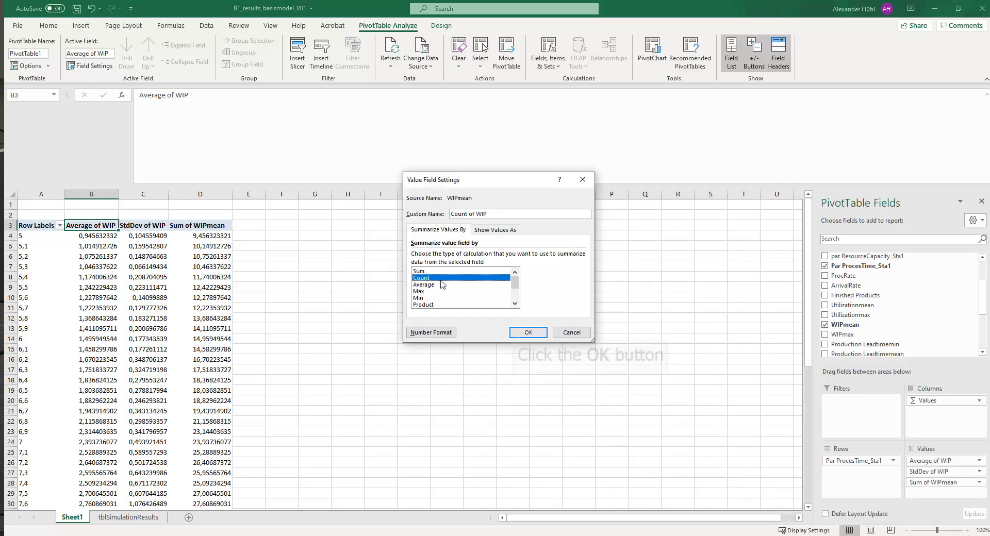
pyautogui.click(528, 332)
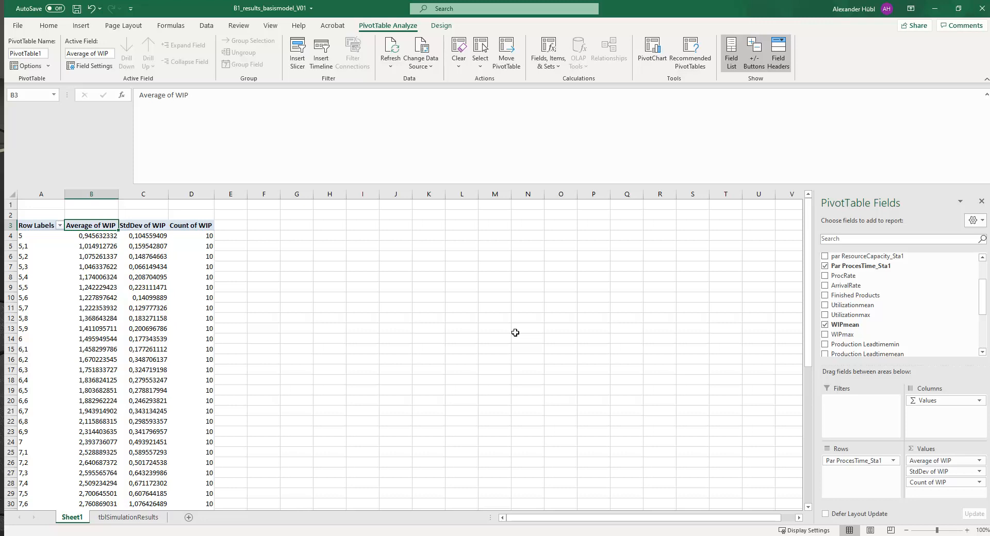
pyautogui.moveTo(215, 286)
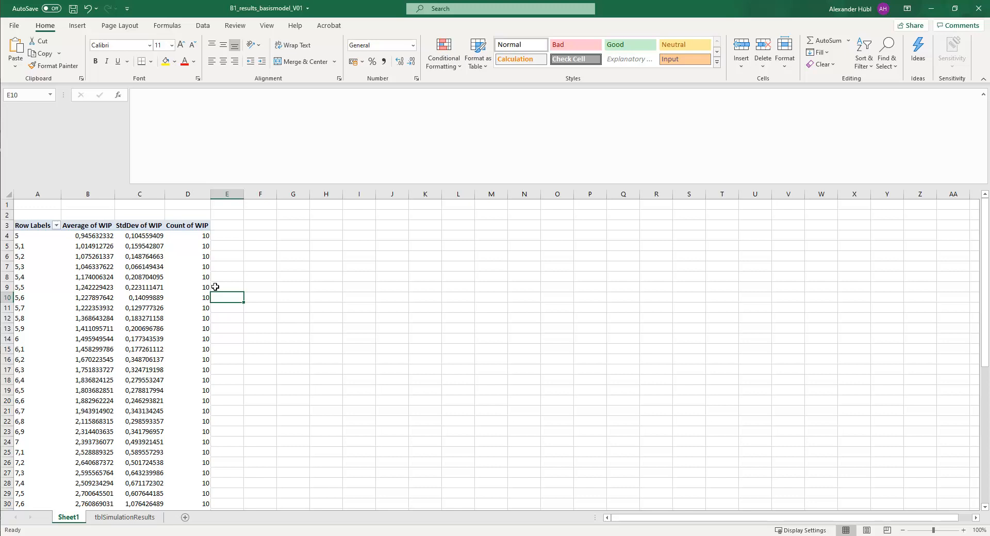
pyautogui.moveTo(99, 277)
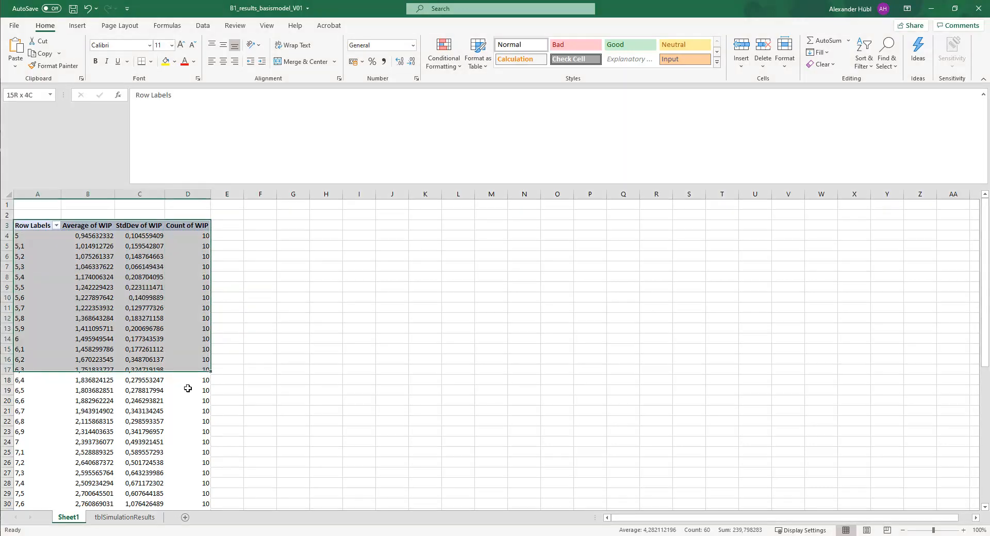
# Paste a values-only copy of the pivot table at F3 and widen columns to fit
pyautogui.scroll(-3)
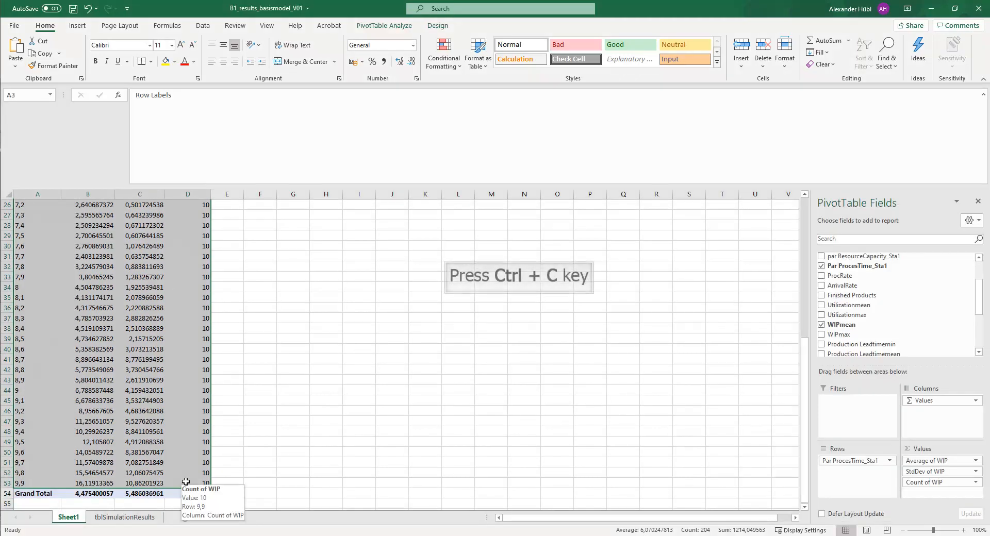
pyautogui.press('ctrl+c')
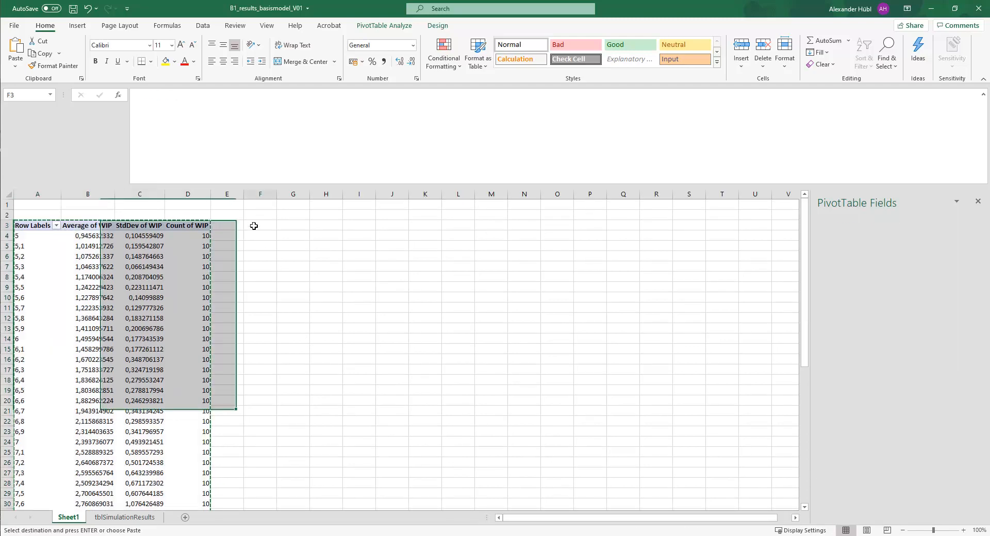
pyautogui.click(15, 51)
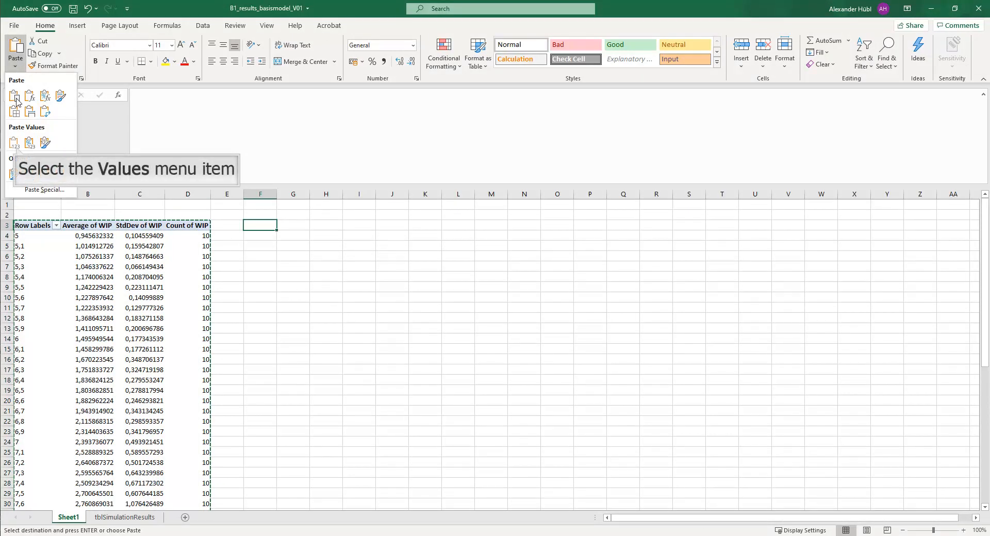
pyautogui.click(14, 143)
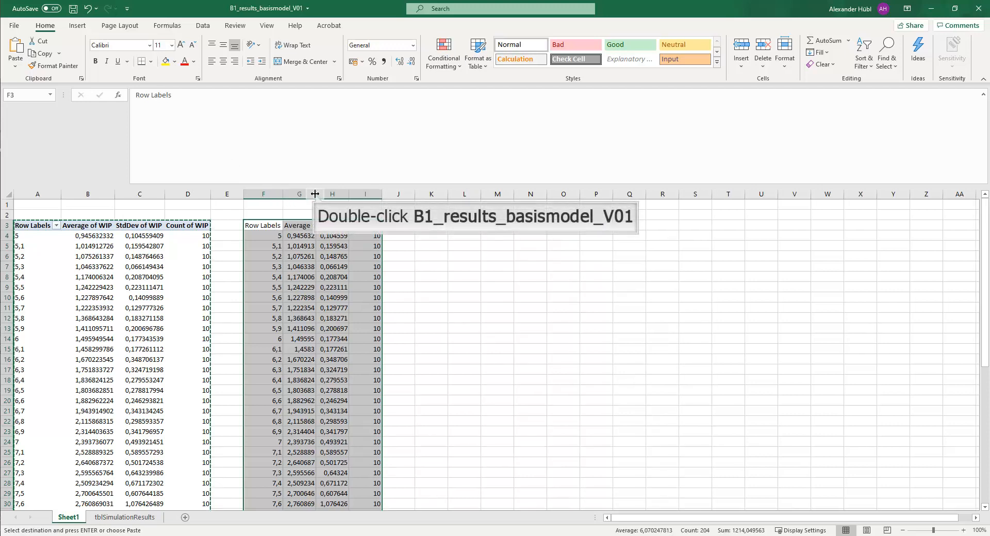
pyautogui.moveTo(314, 194); pyautogui.dragTo(371, 194)
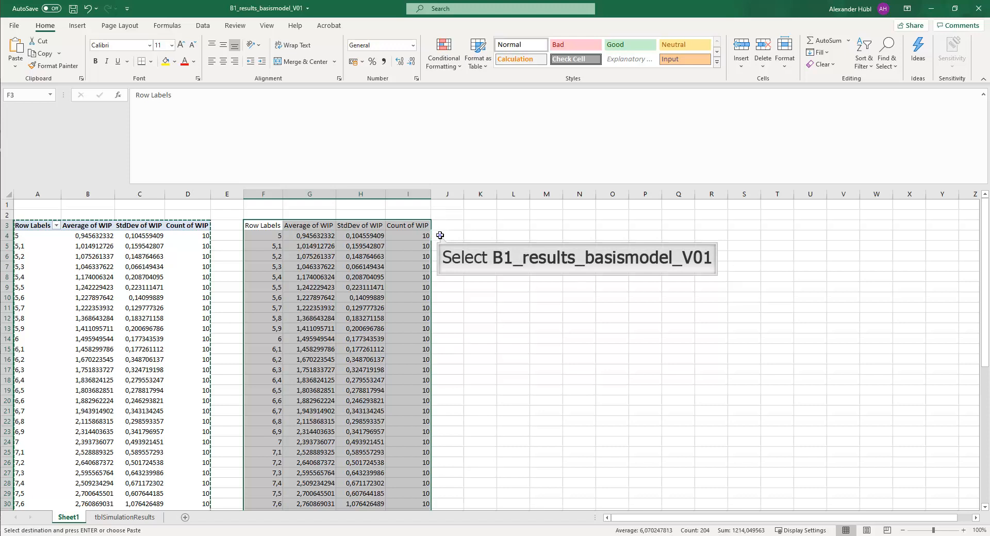
pyautogui.click(447, 235)
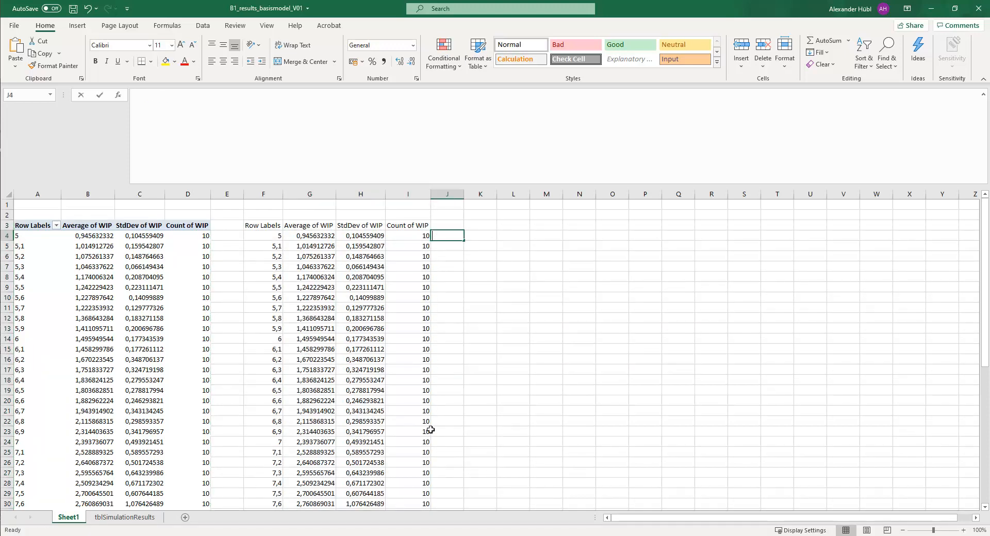
# Enter =CONFIDENCE.T(0,05;H4;I4) in J4, giving 0.074797 for process time 5
pyautogui.write('=con')
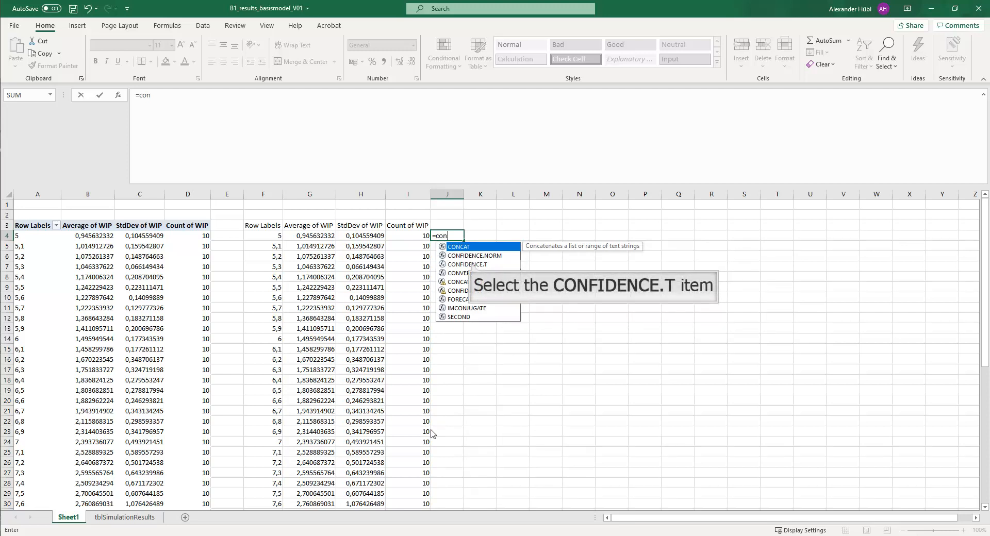
pyautogui.moveTo(469, 354)
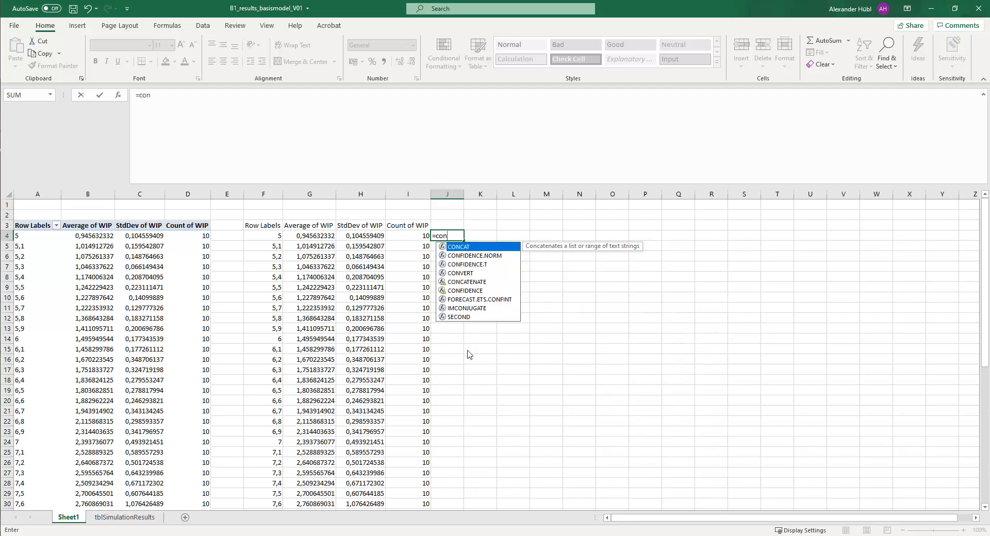
pyautogui.moveTo(465, 264)
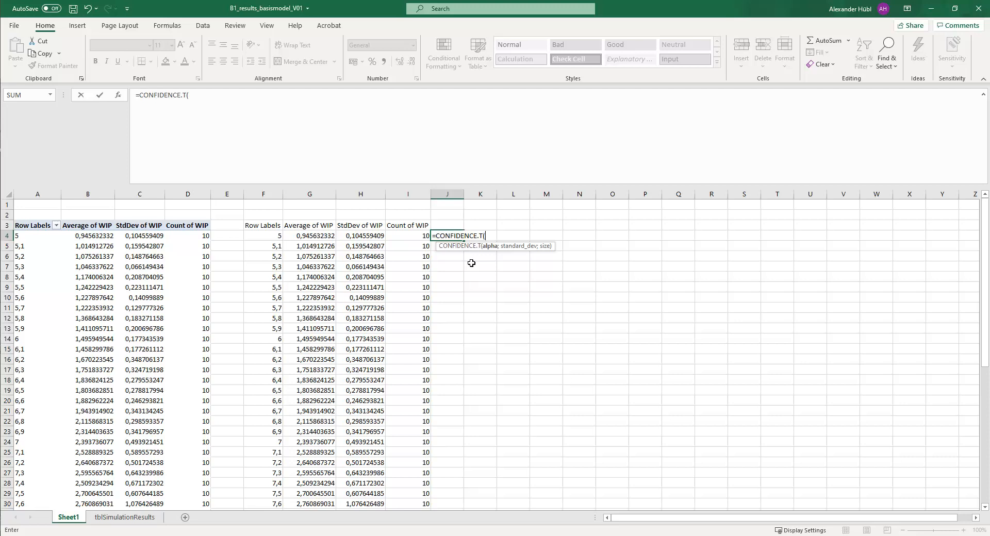
pyautogui.write('0')
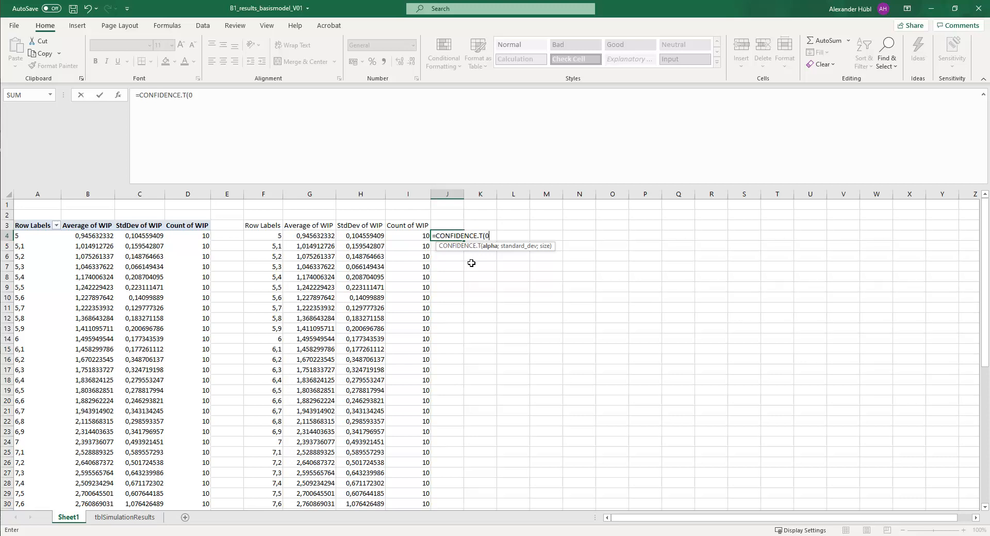
pyautogui.write(',0')
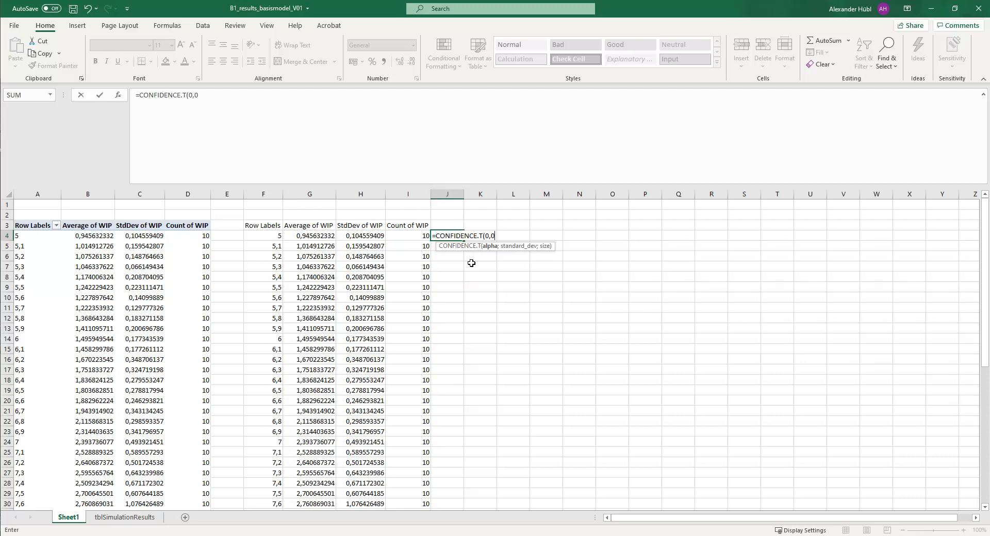
pyautogui.write('5')
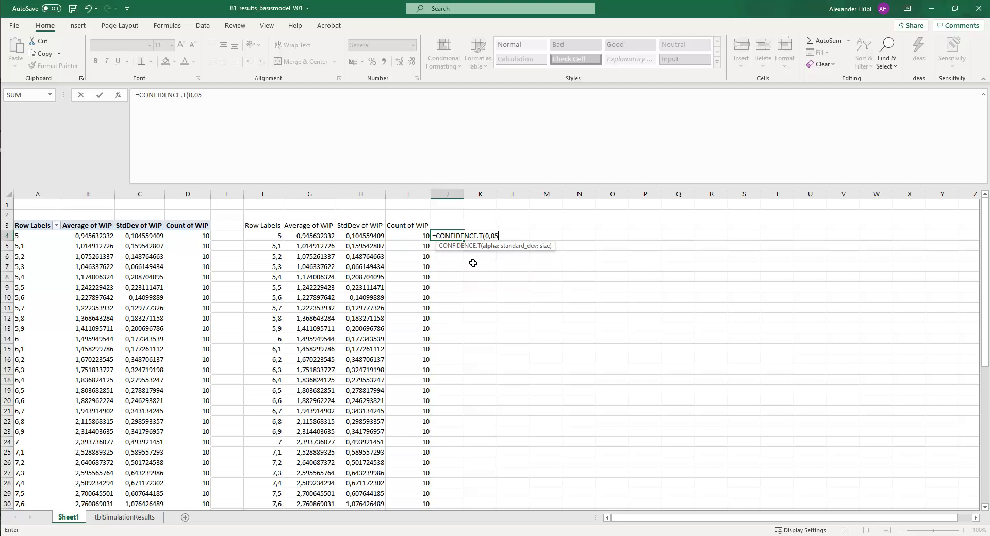
pyautogui.write(';')
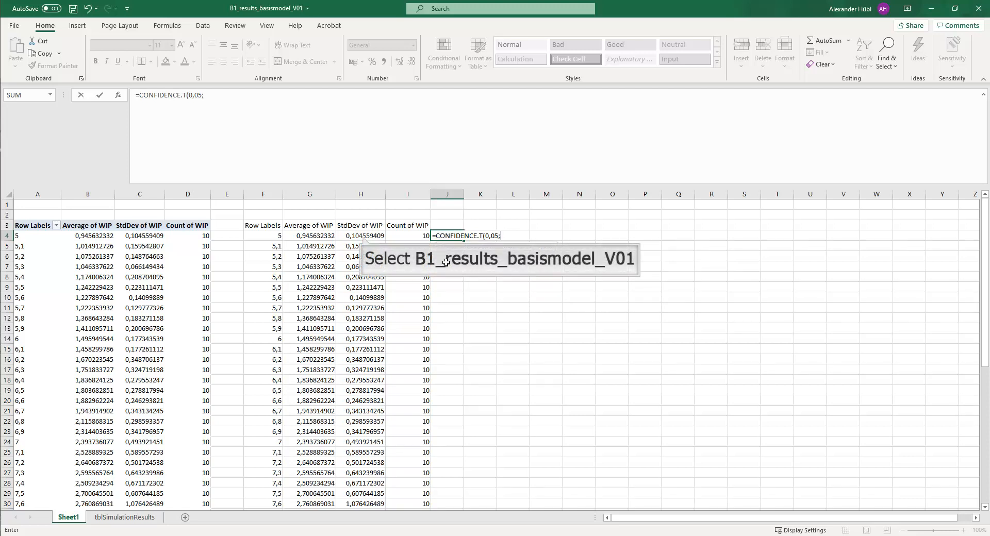
pyautogui.click(361, 235)
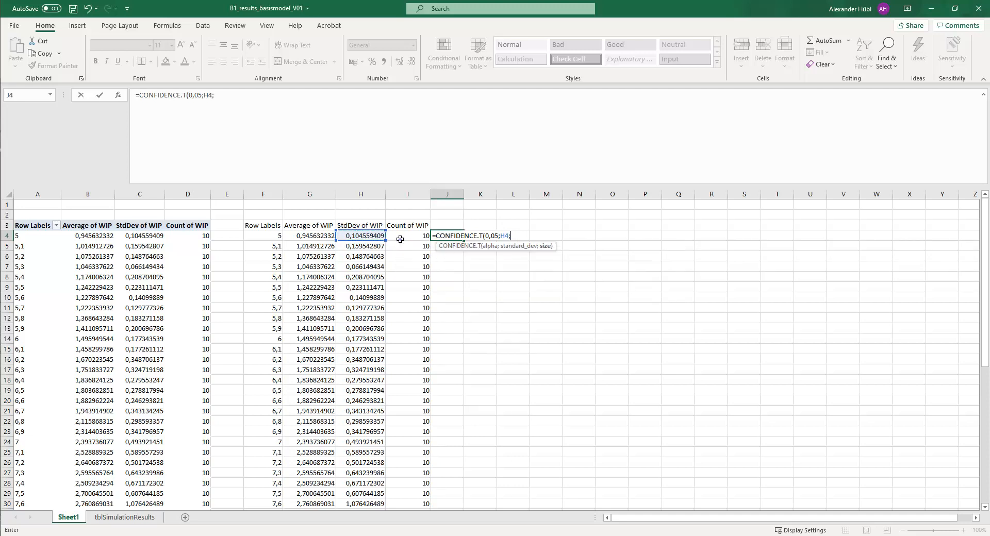
pyautogui.click(407, 236)
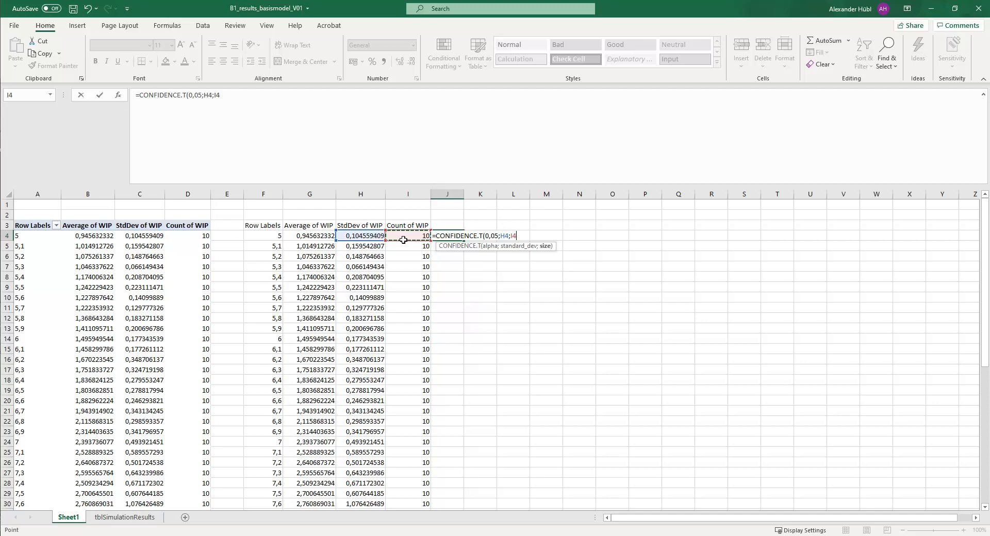
pyautogui.press('Return')
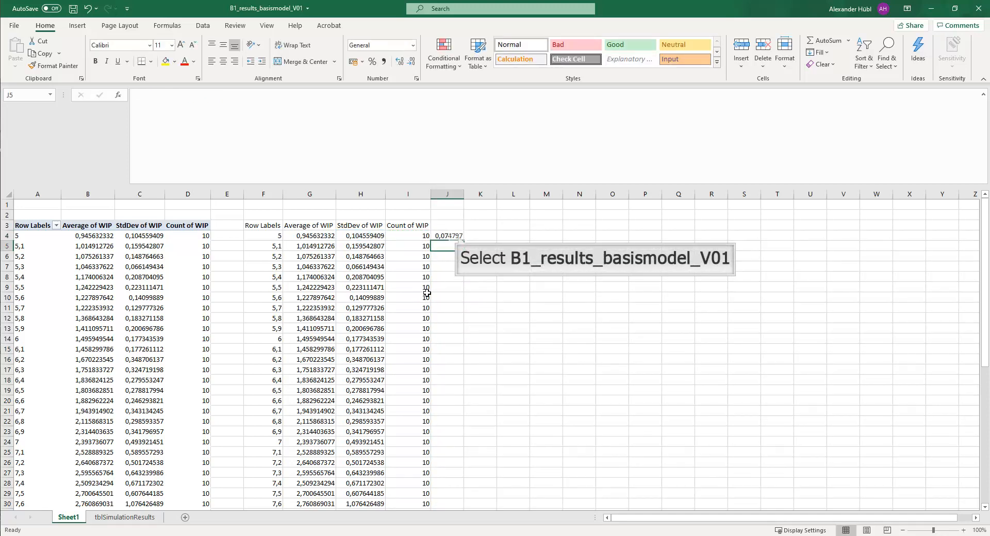
# Scroll to verify column J confidence values through row 53, then select J3
pyautogui.click(447, 235)
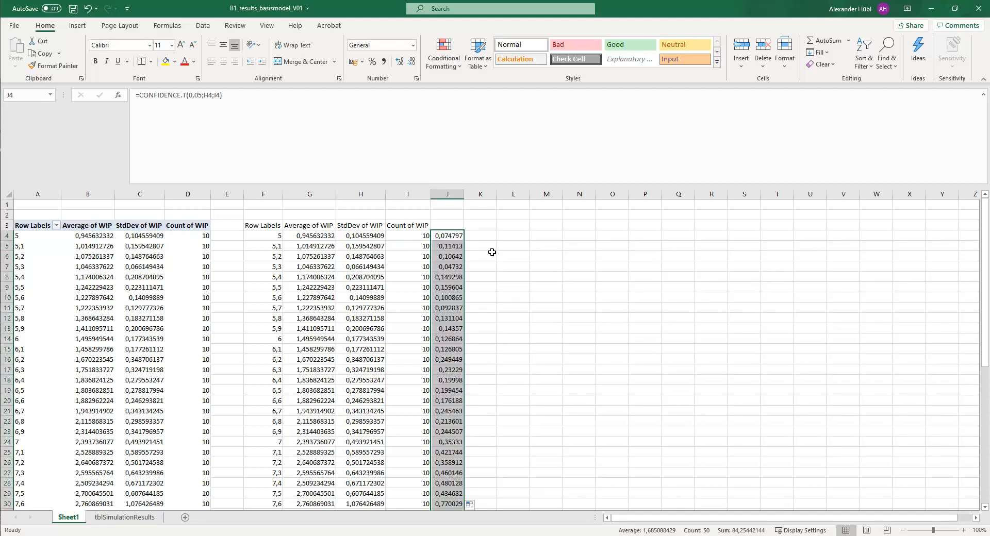
pyautogui.scroll(-3)
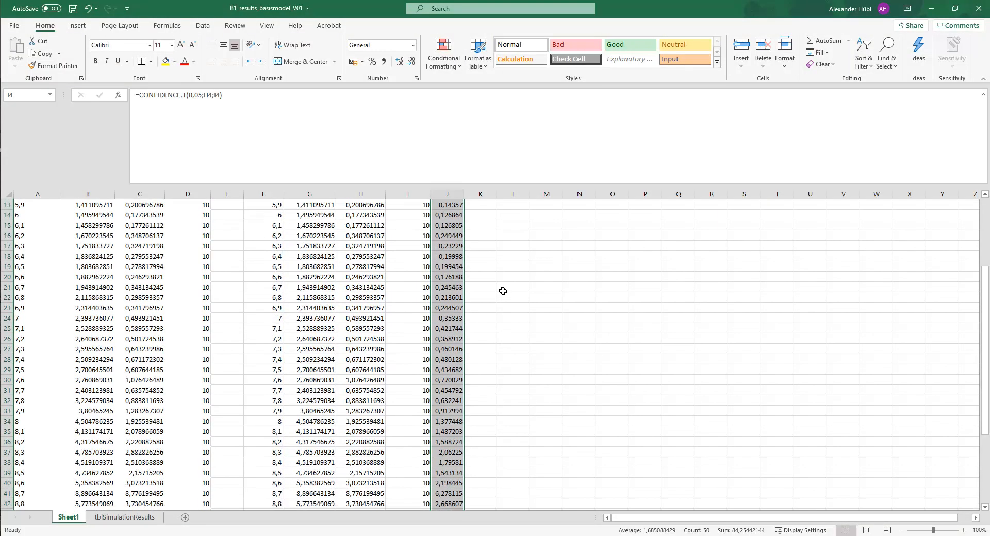
pyautogui.scroll(-3)
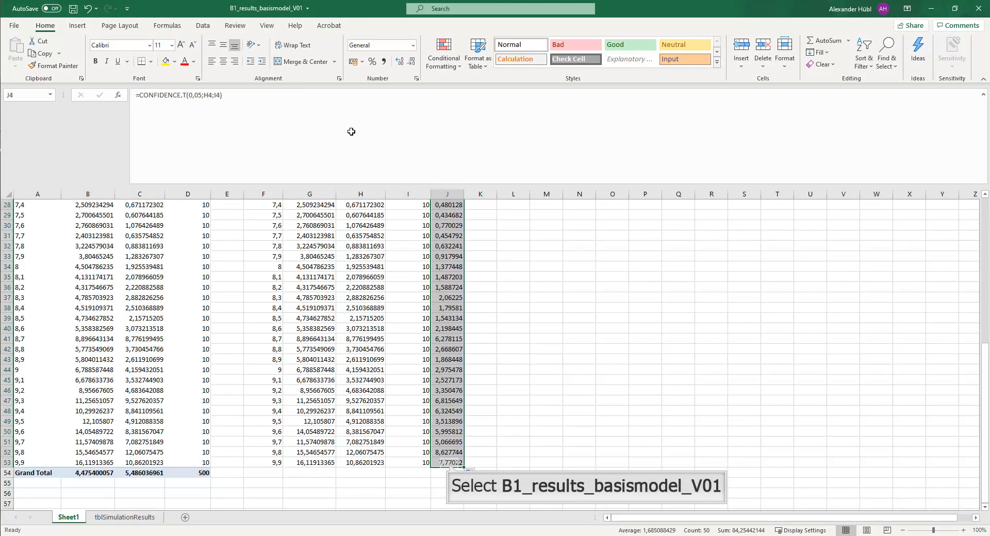
pyautogui.click(447, 463)
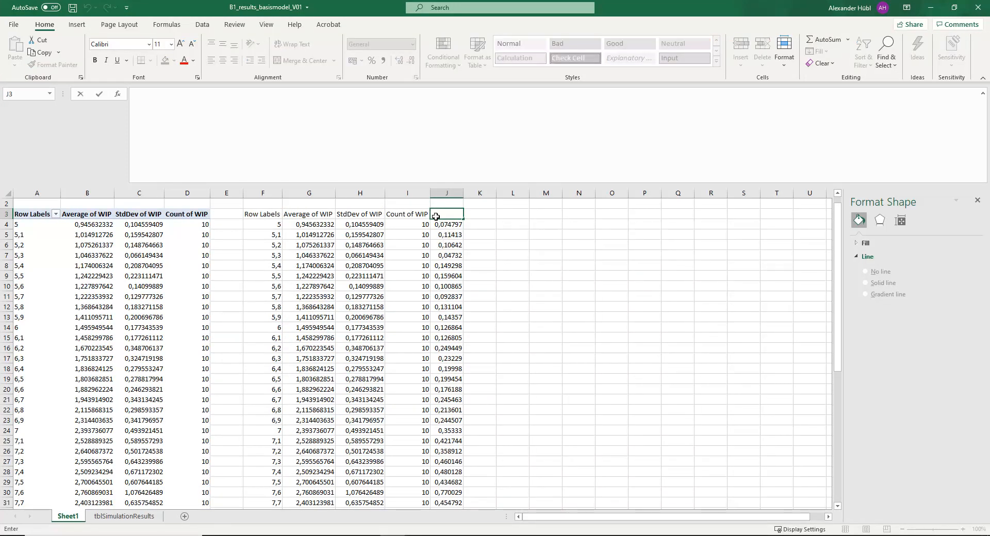
# Head J3 'Confidenceintervall' and select the process time and Average of WIP data F3:G53
pyautogui.write('Confidenceintervall')
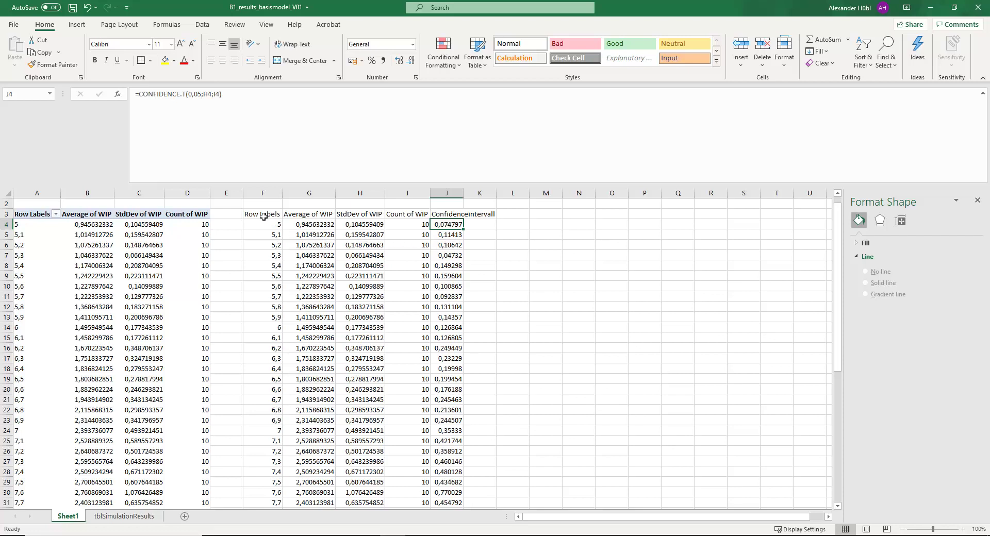
pyautogui.moveTo(262, 213); pyautogui.dragTo(309, 286)
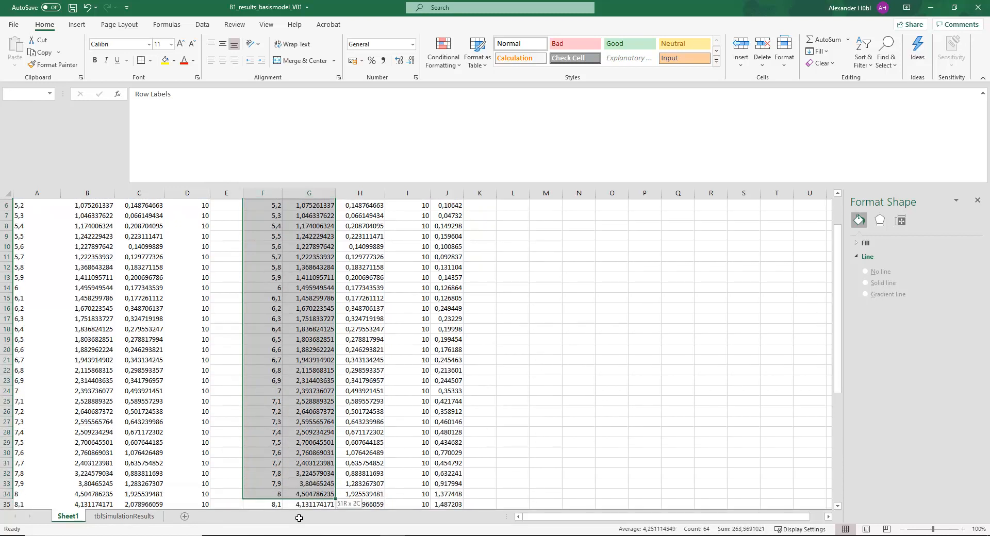
# Insert a plain scatter chart from the selected process time and Average of WIP data
pyautogui.scroll(-3)
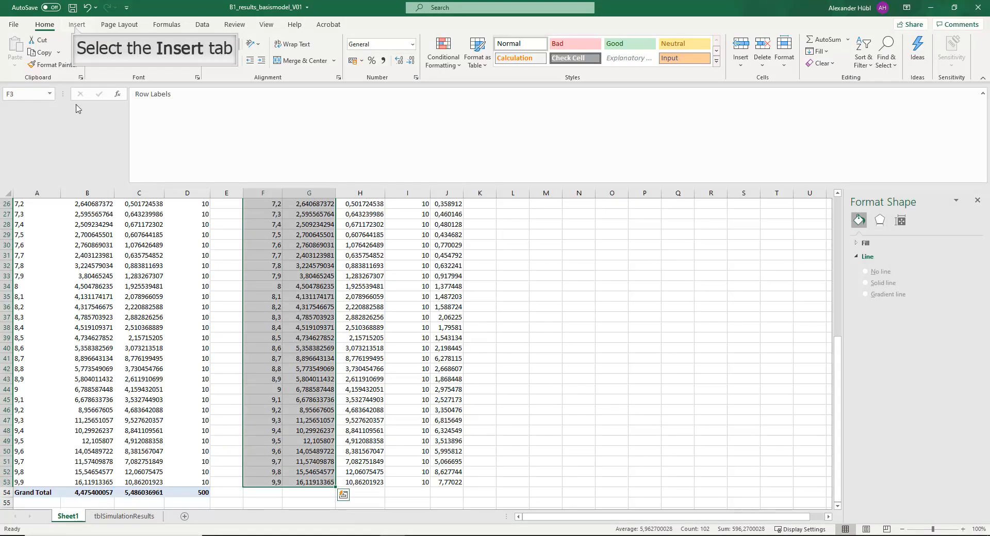
pyautogui.click(75, 24)
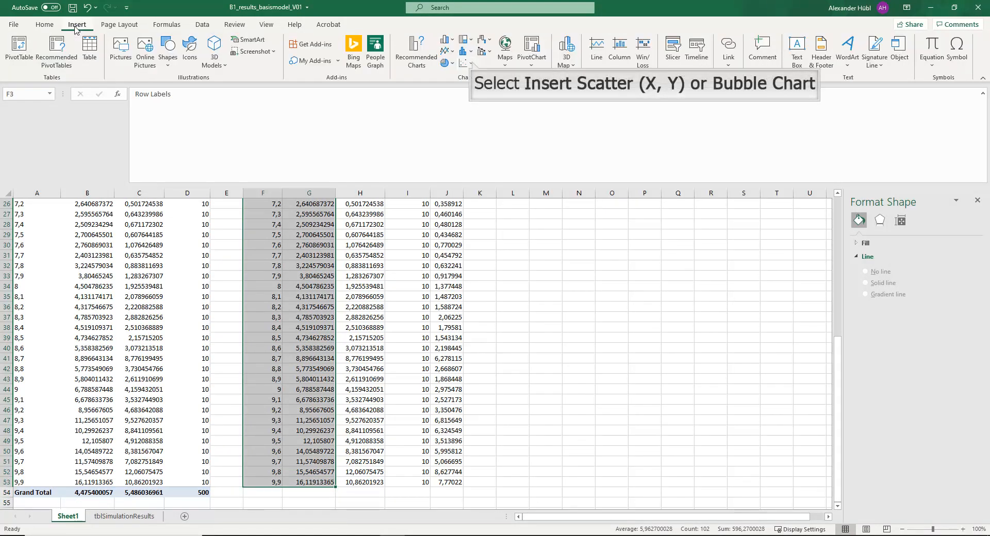
pyautogui.click(467, 64)
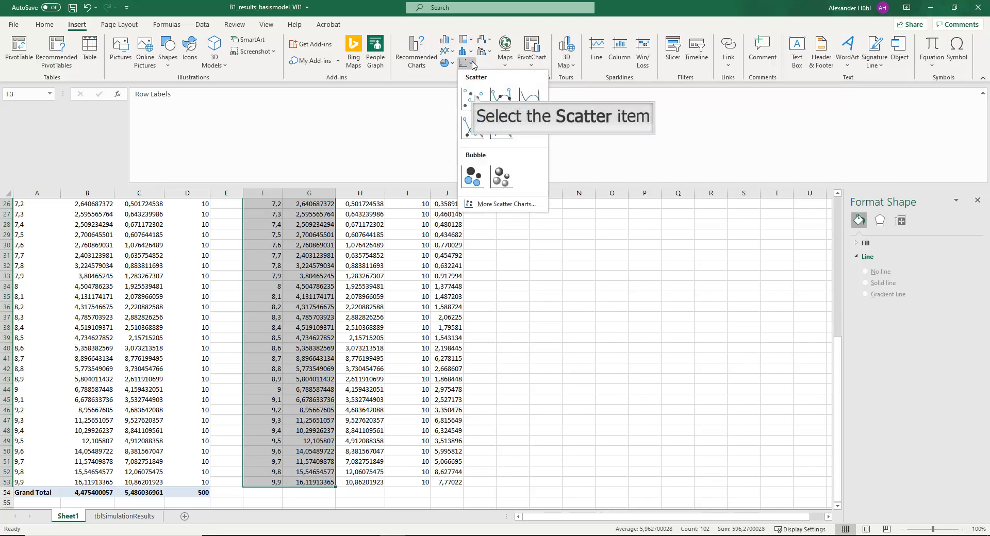
pyautogui.moveTo(475, 80)
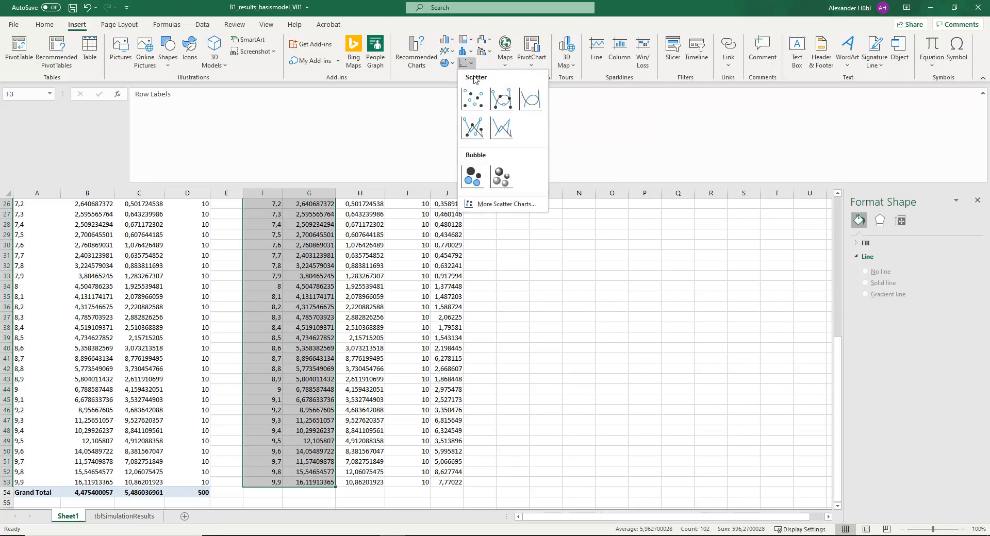
pyautogui.click(472, 99)
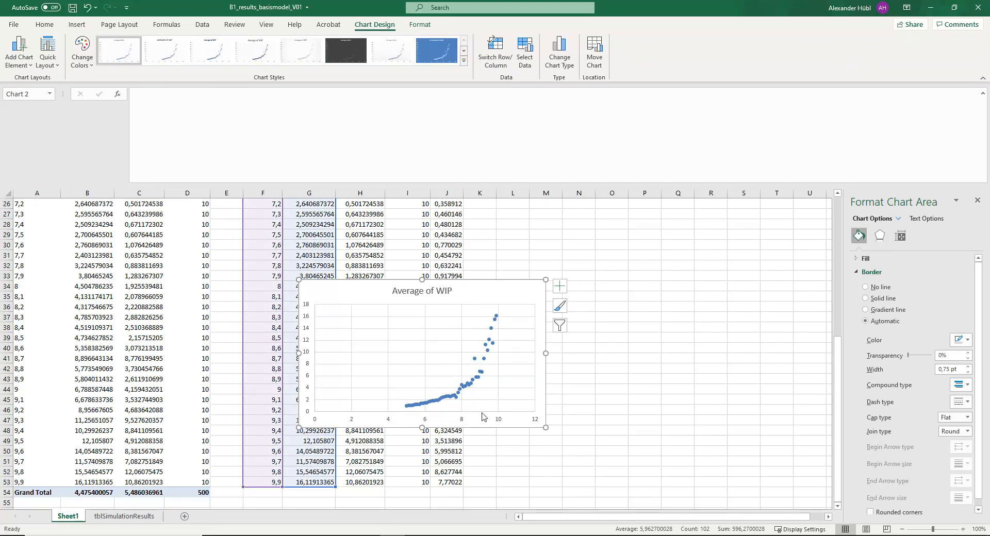
pyautogui.moveTo(483, 418)
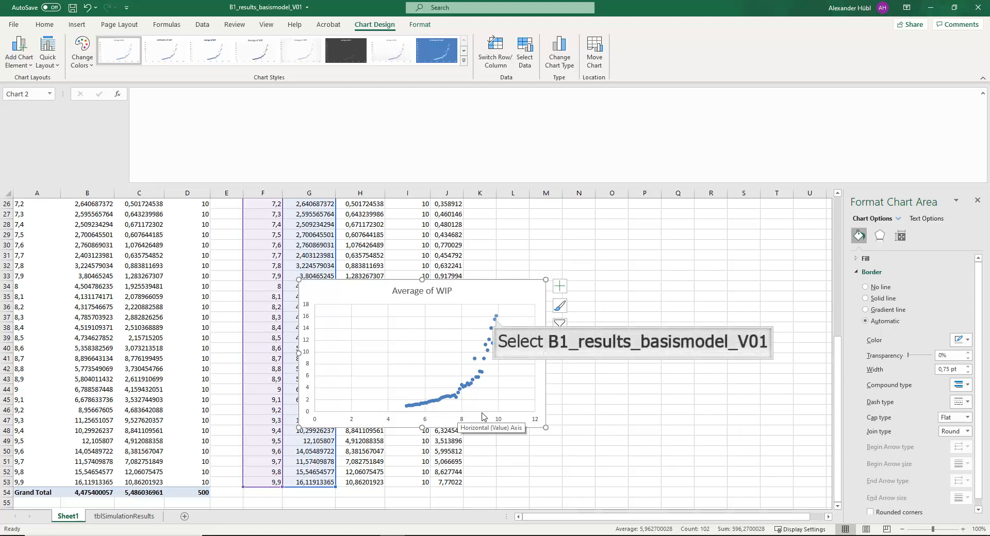
pyautogui.moveTo(487, 412)
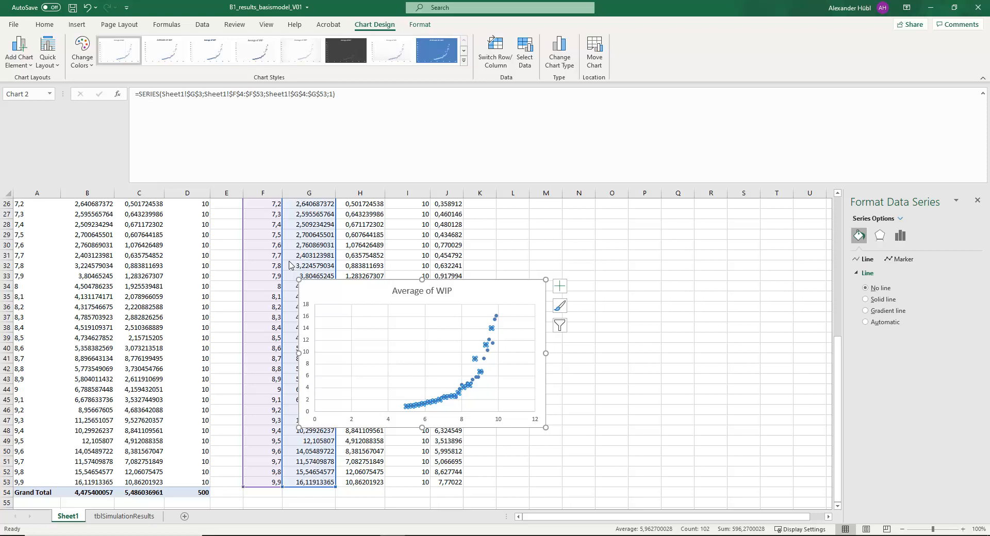
pyautogui.moveTo(19, 52)
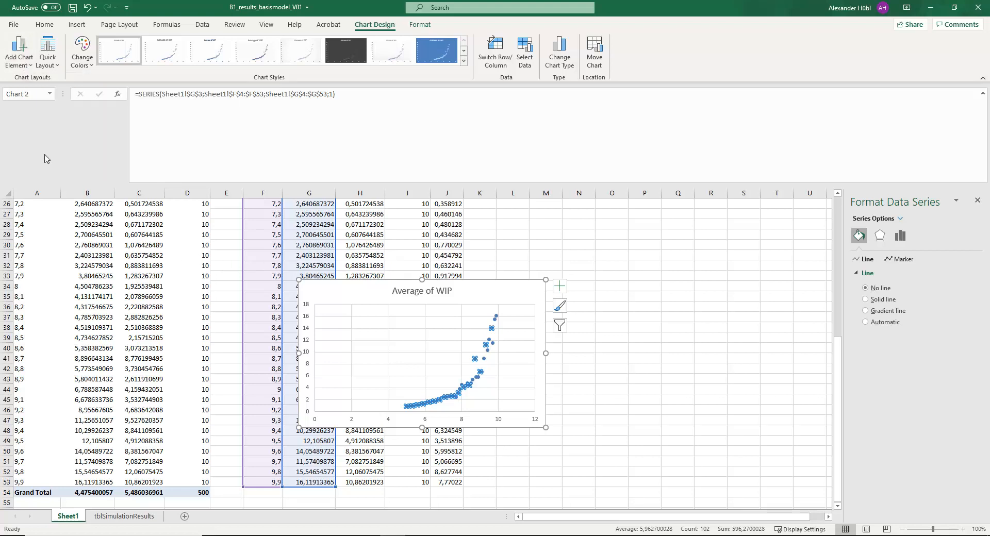
# Add error bars through More Error Bars Options and set the error amount to Custom
pyautogui.click(19, 51)
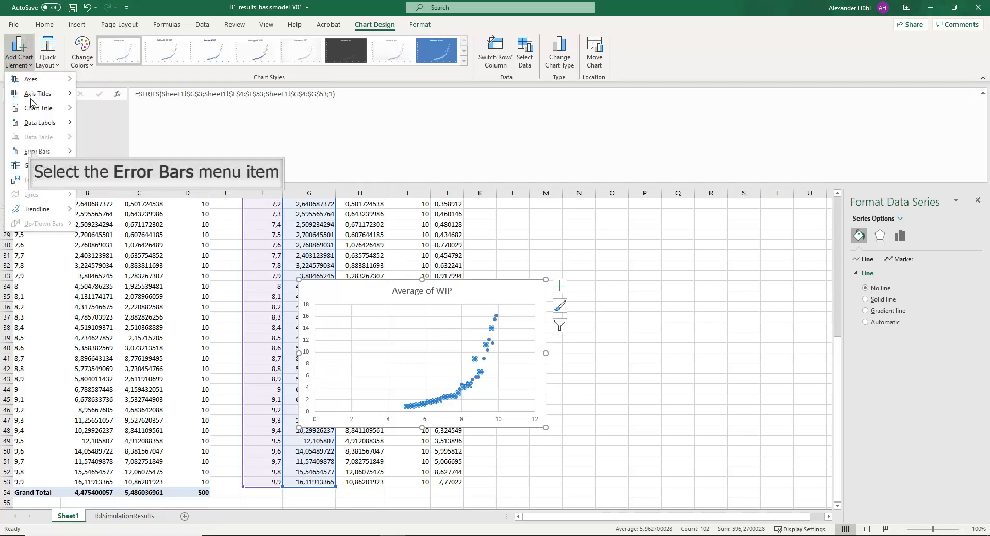
pyautogui.click(37, 151)
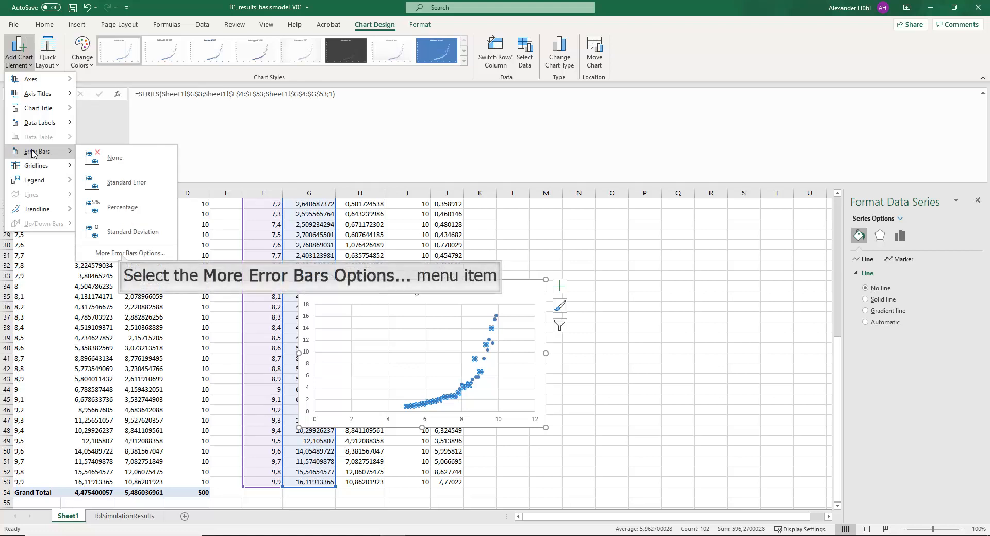
pyautogui.moveTo(120, 232)
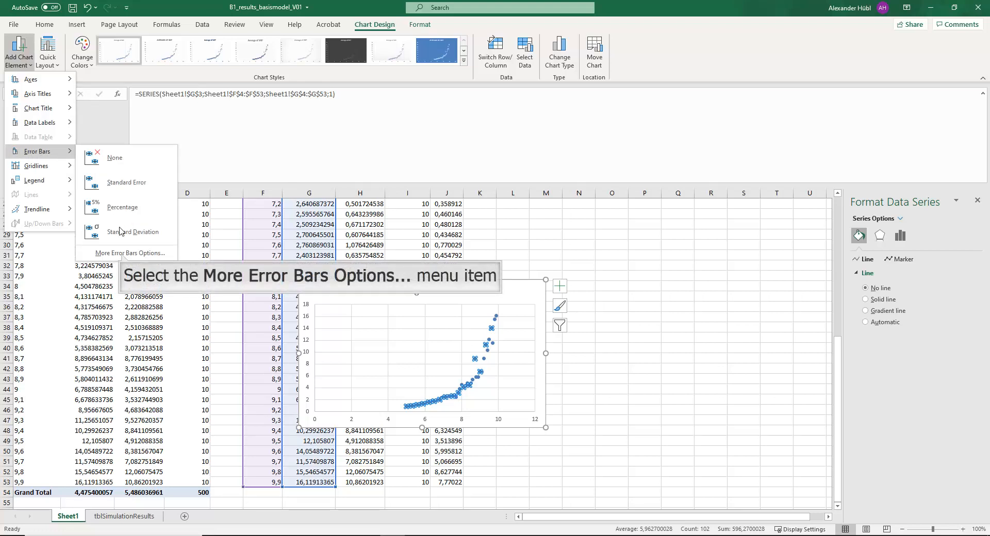
pyautogui.click(132, 252)
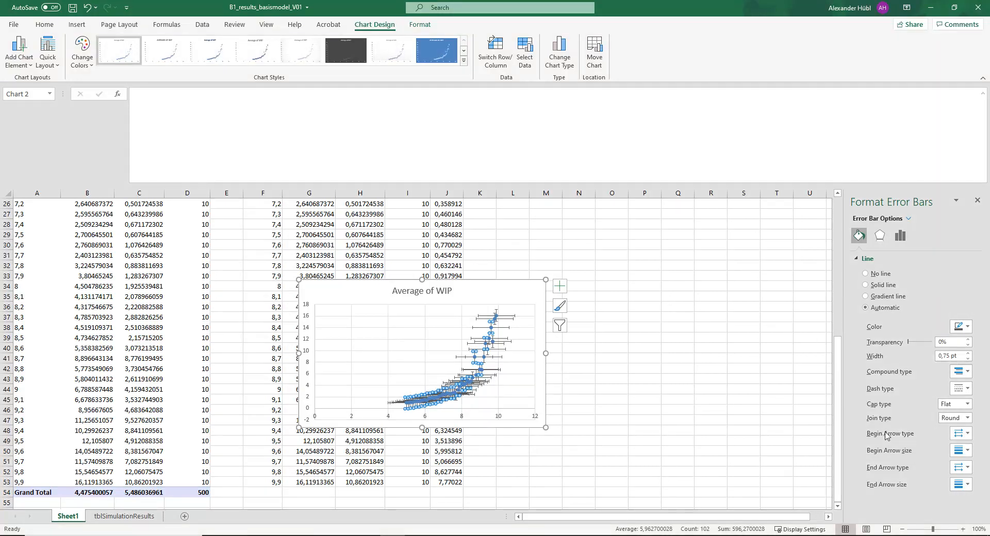
pyautogui.moveTo(878, 235)
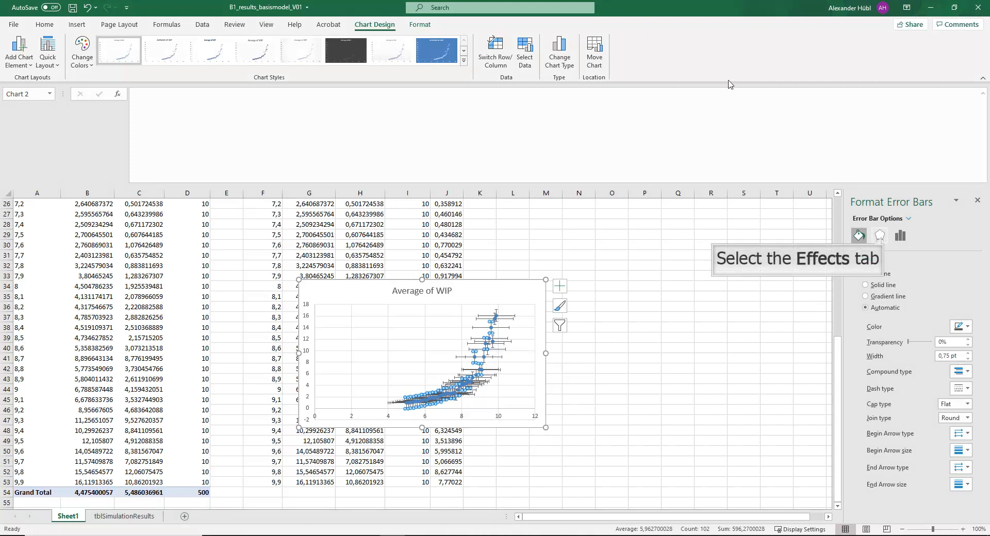
pyautogui.click(900, 235)
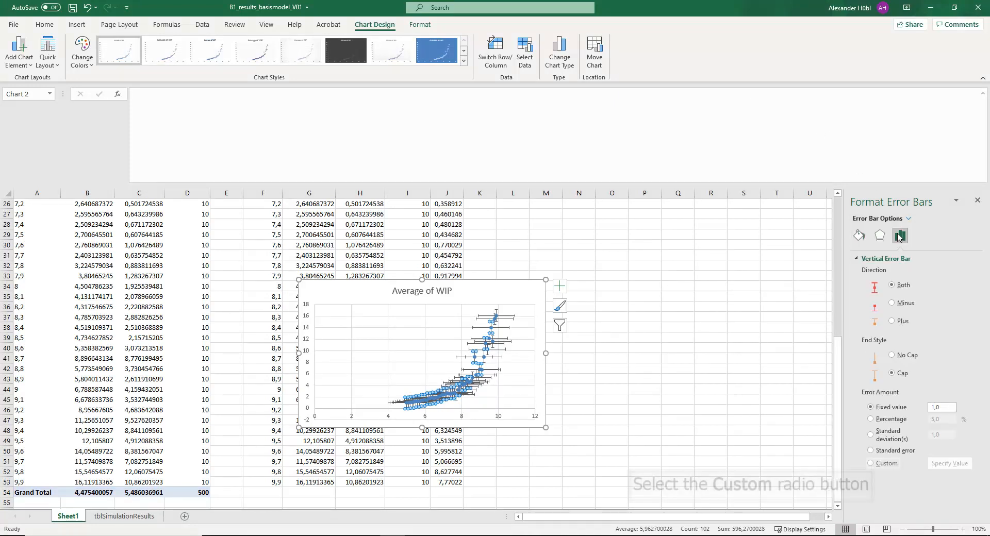
pyautogui.click(899, 236)
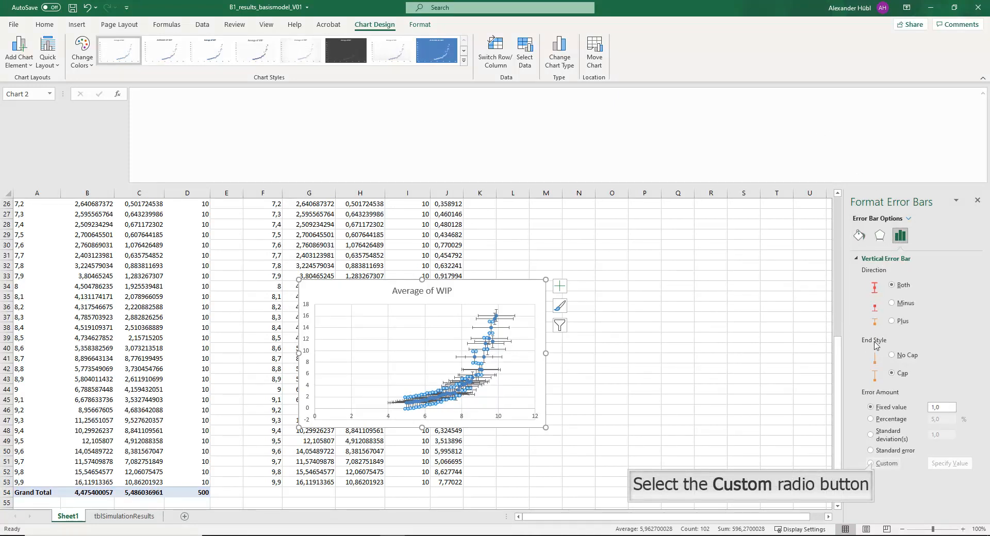
pyautogui.click(872, 464)
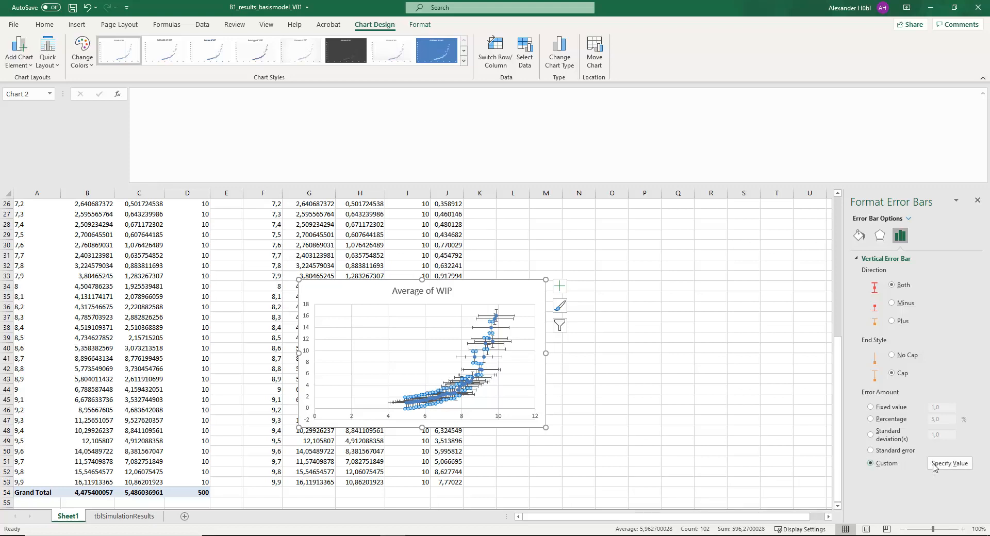
# Set both positive and negative error values to =Sheet1!$J$4:$J$53 and confirm
pyautogui.click(949, 463)
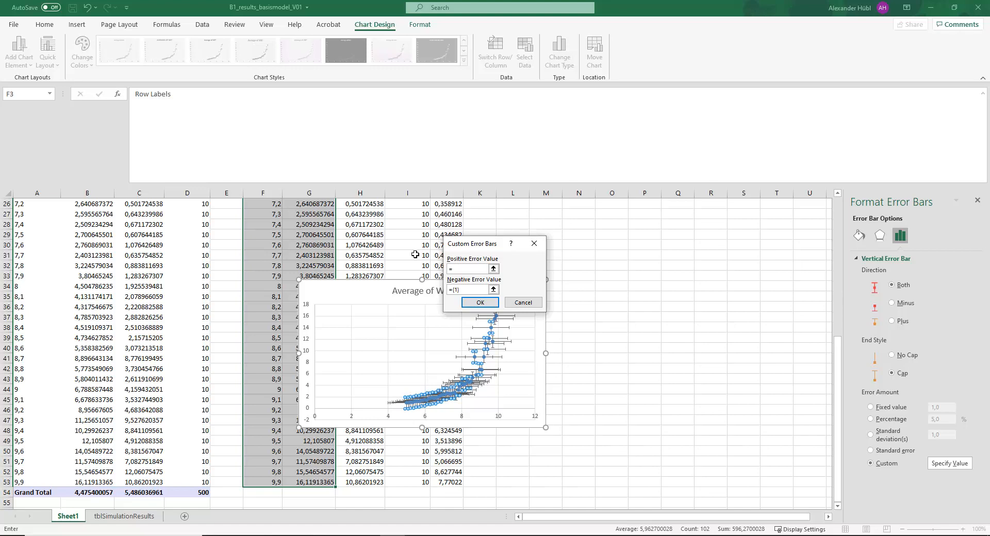
pyautogui.scroll(3)
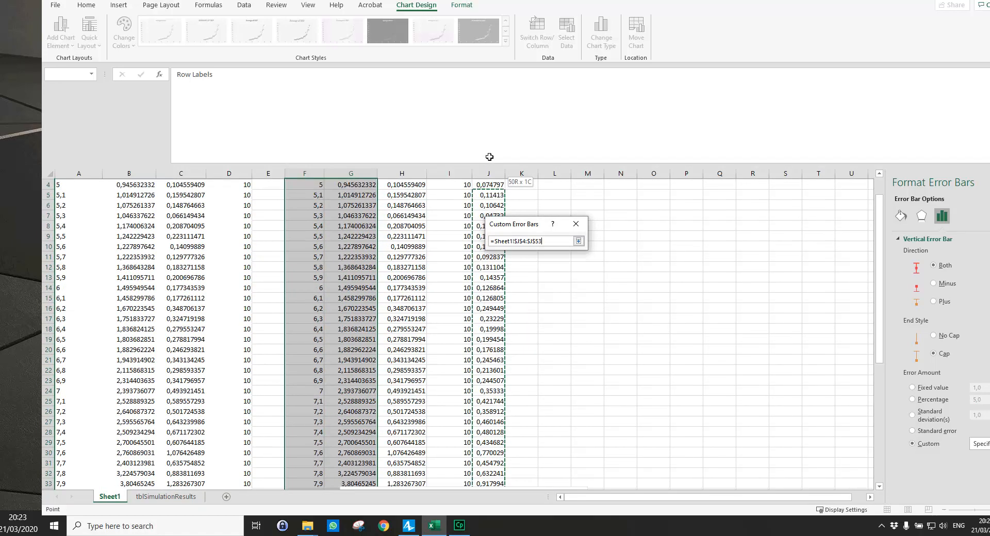
pyautogui.click(579, 241)
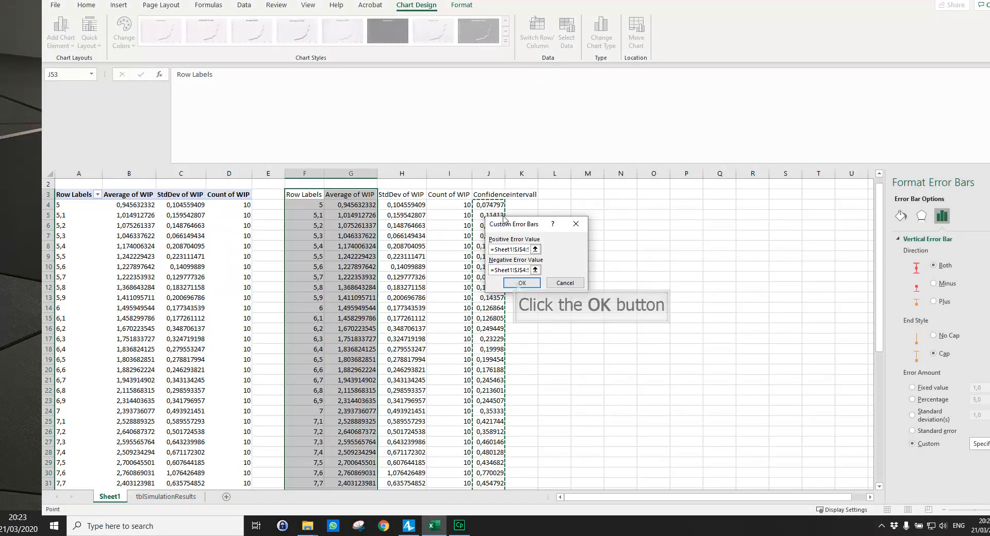
pyautogui.click(521, 282)
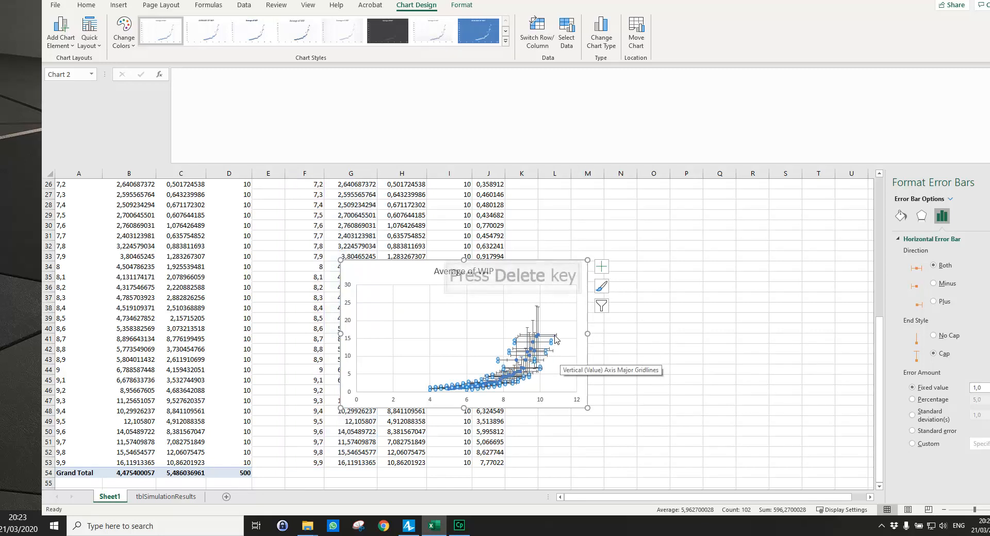
pyautogui.moveTo(561, 354)
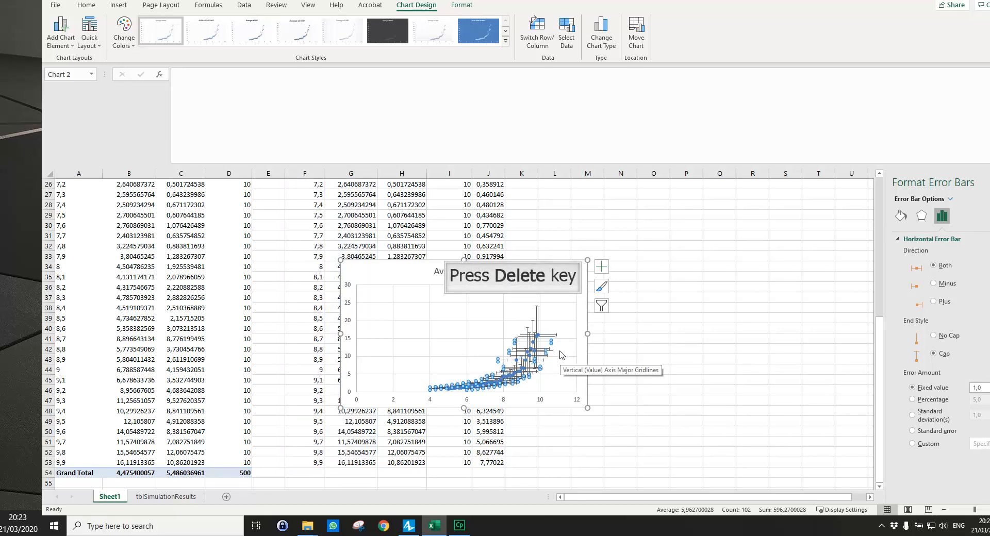
# Delete the selected horizontal error bars from the chart
pyautogui.press('Delete')
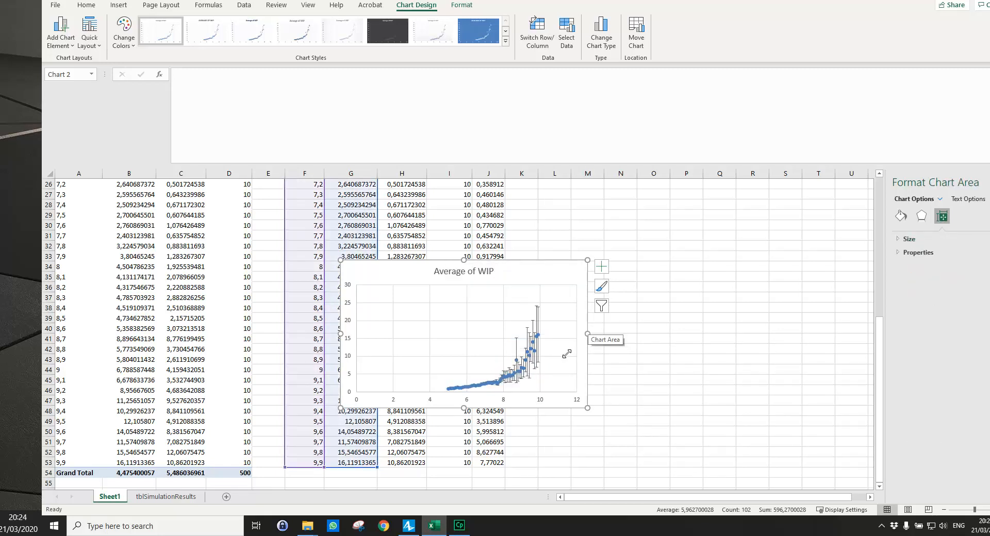